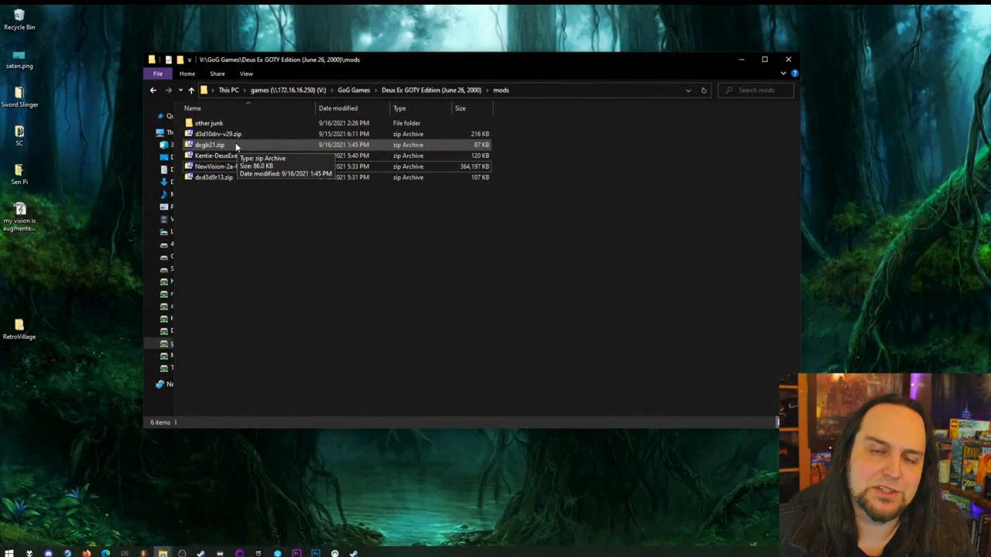
mouse_move(298, 358)
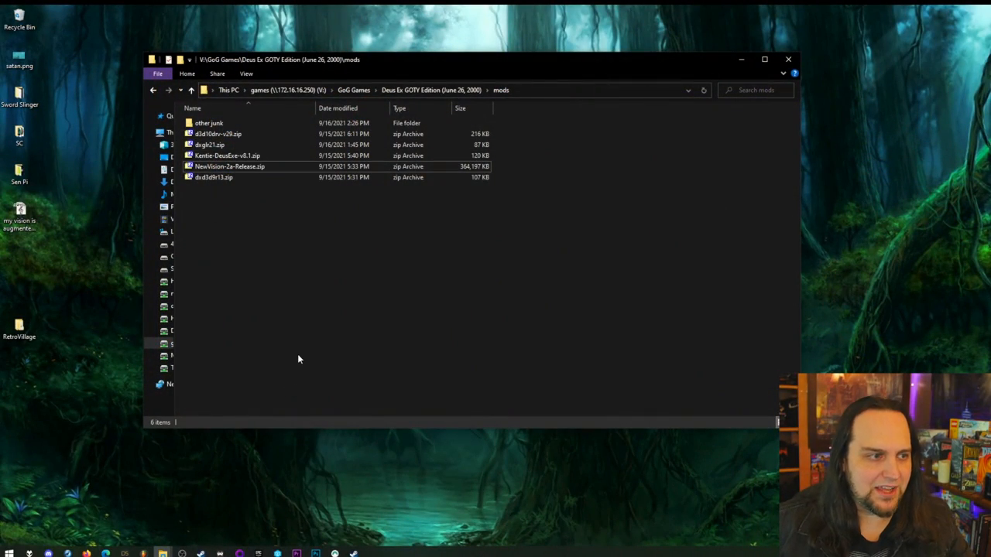
Step: Go back to Deus Ex GOTY Edition, reopen mods and select dxd3d9r13.zip
left_click(229, 166)
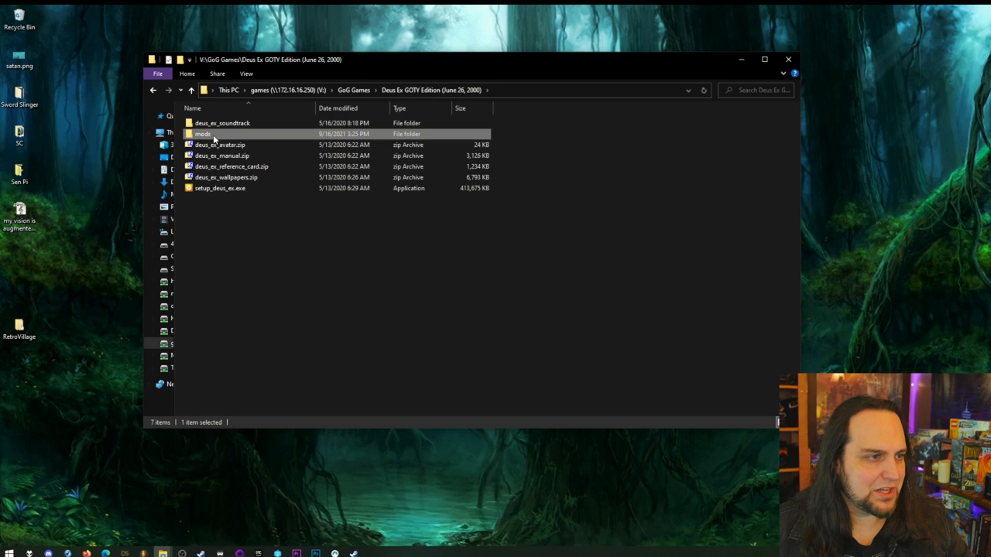
double_click(202, 134)
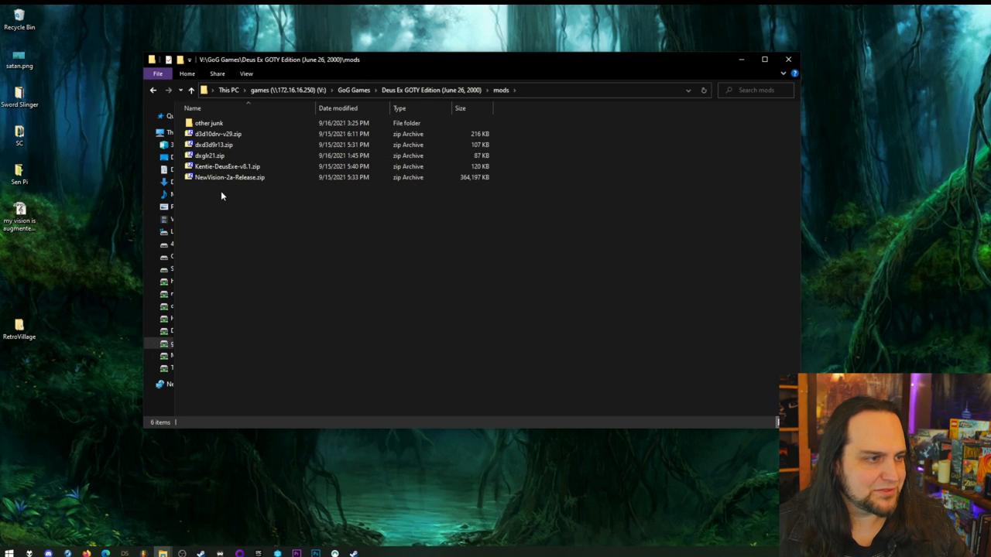
left_click(213, 144)
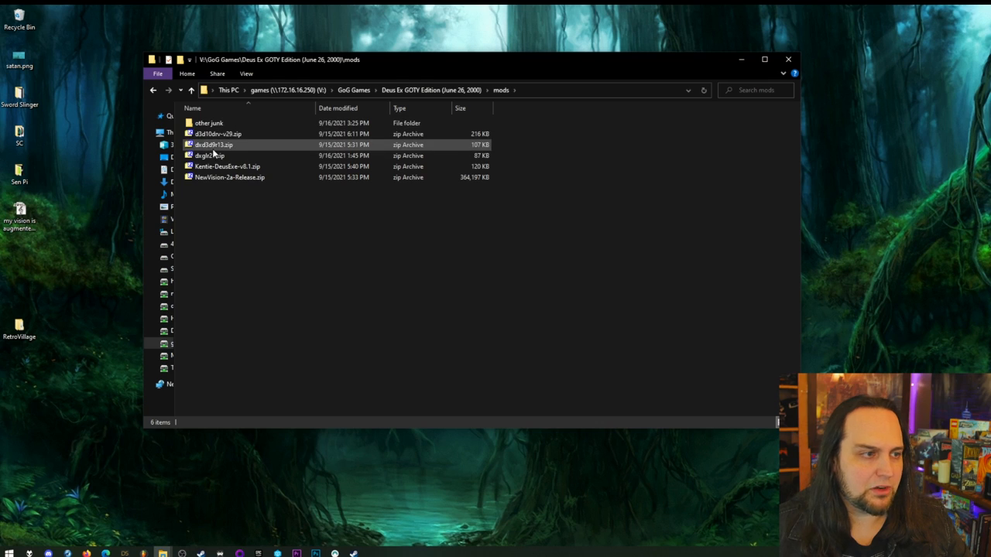
left_click(209, 155)
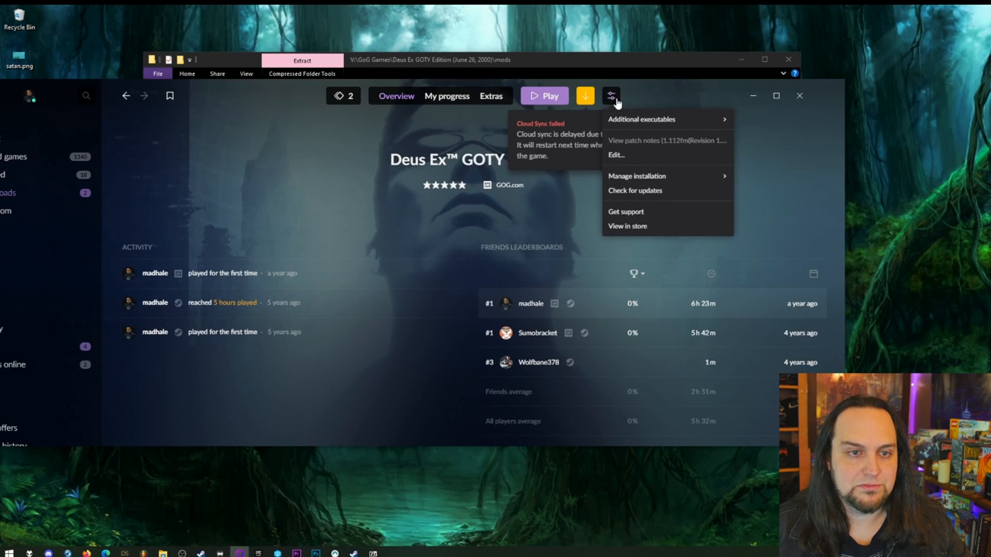
Step: Show the Deus Ex GOTY install folder through GOG Galaxy's Manage installation > Show folder
left_click(611, 95)
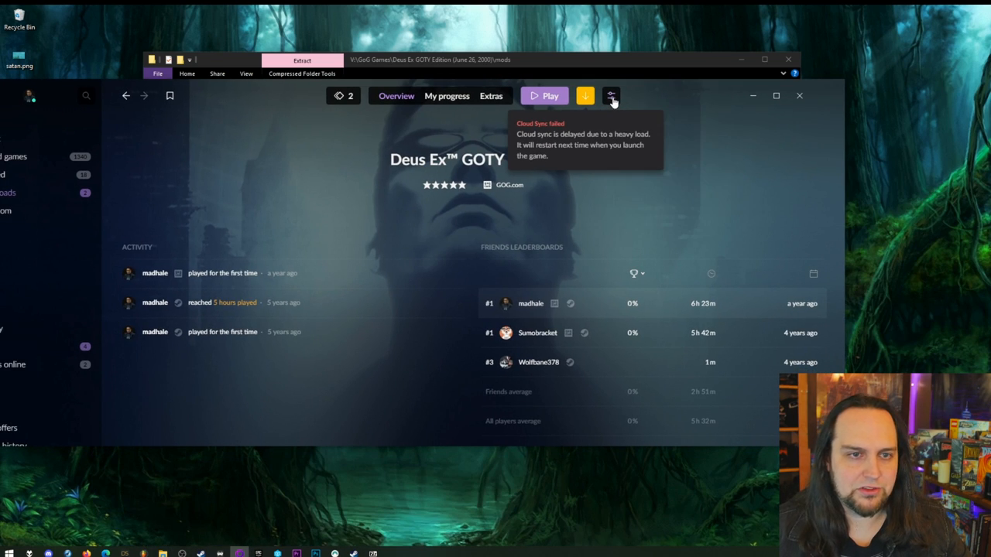
left_click(610, 95)
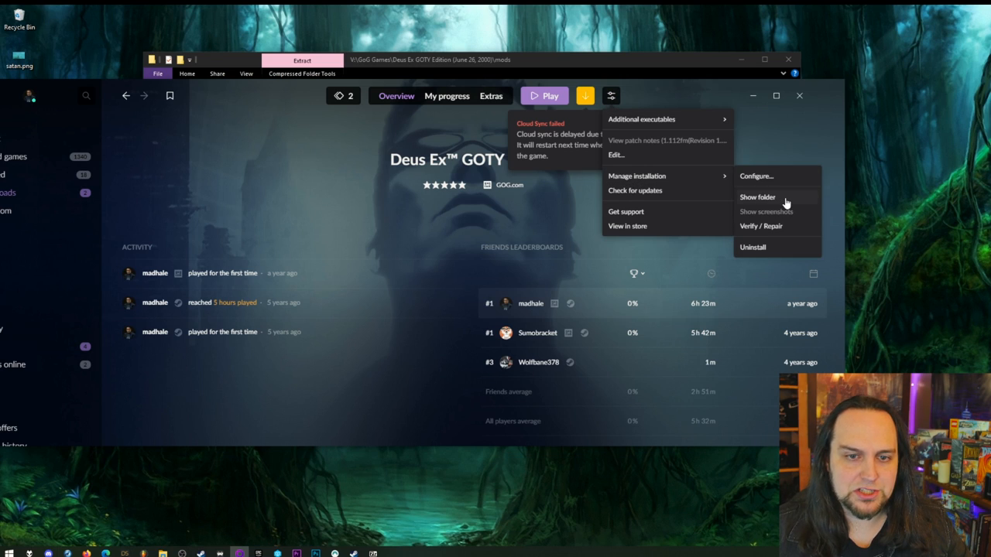
left_click(757, 196)
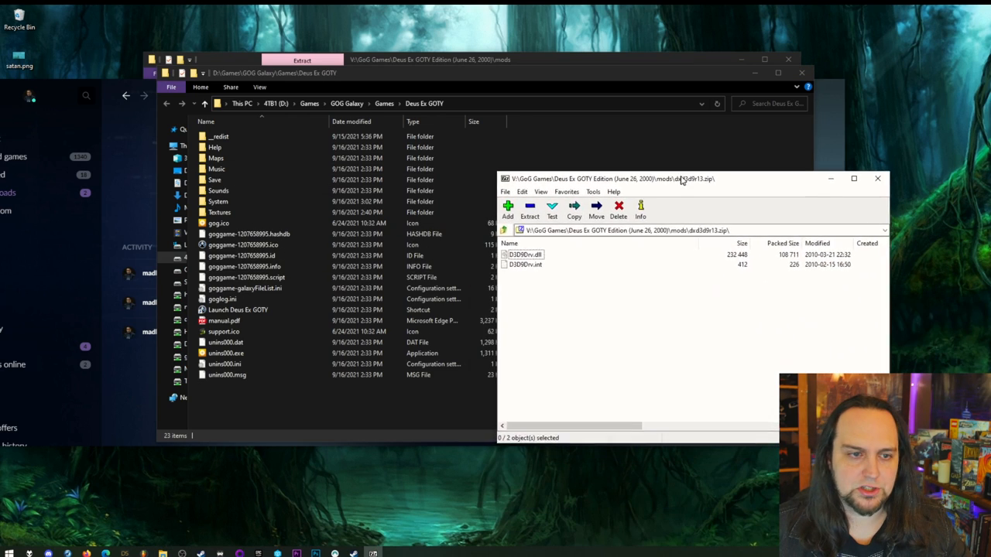
Step: Extract D3D9Drv.dll and D3D9Drv.int into System, and merge New Vision's Textures folder
left_click_drag(681, 178, 681, 125)
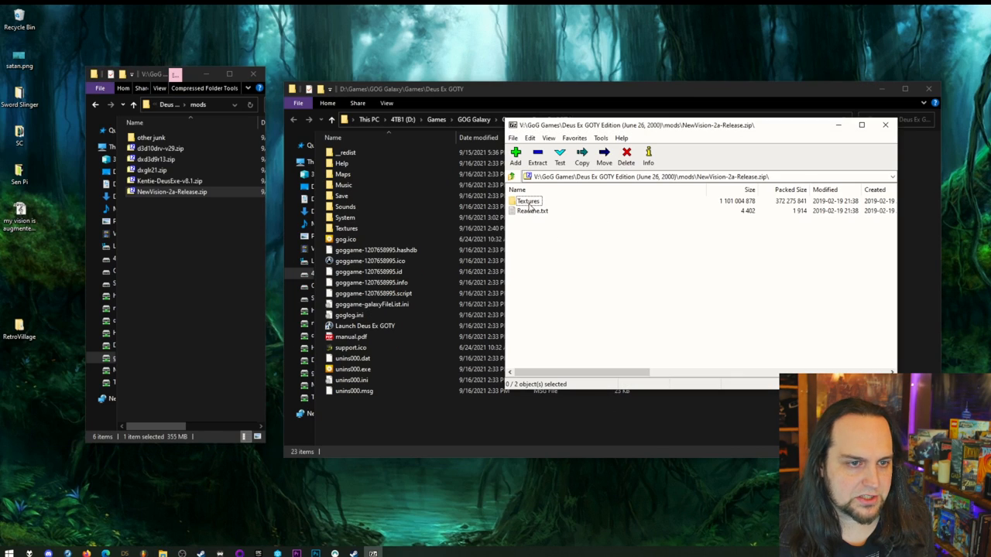
left_click(528, 200)
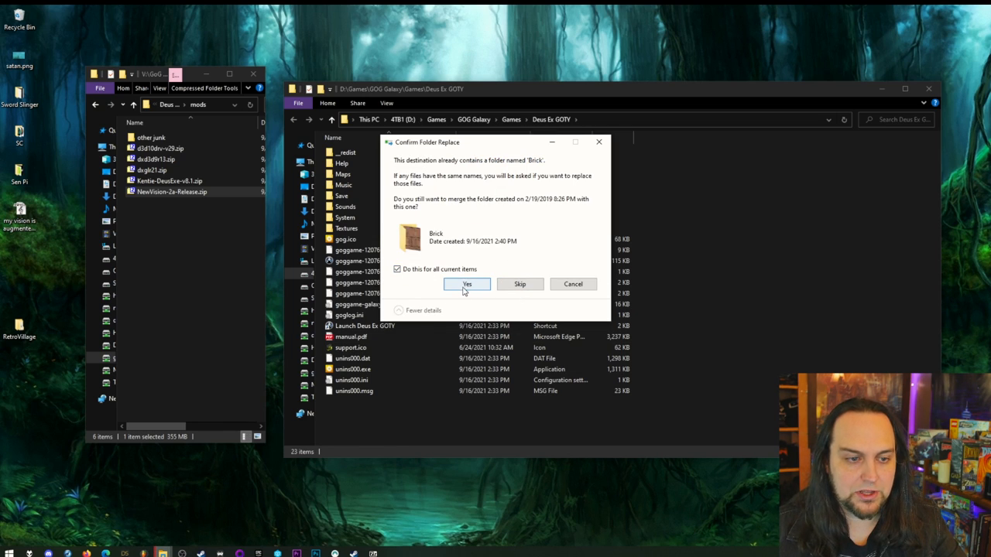
left_click(466, 284)
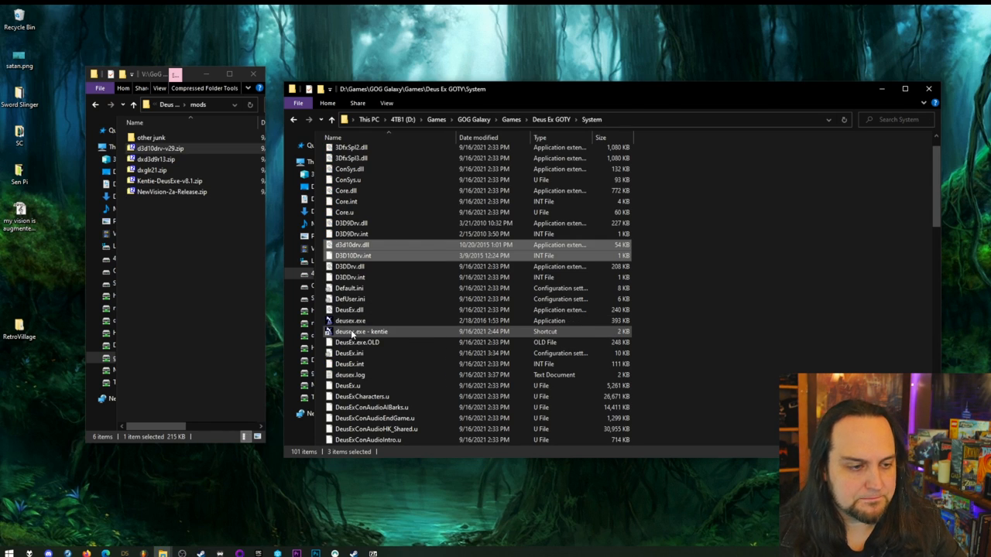
Step: Launch the deusex.exe - kentie shortcut and move its Configuration window aside
double_click(355, 331)
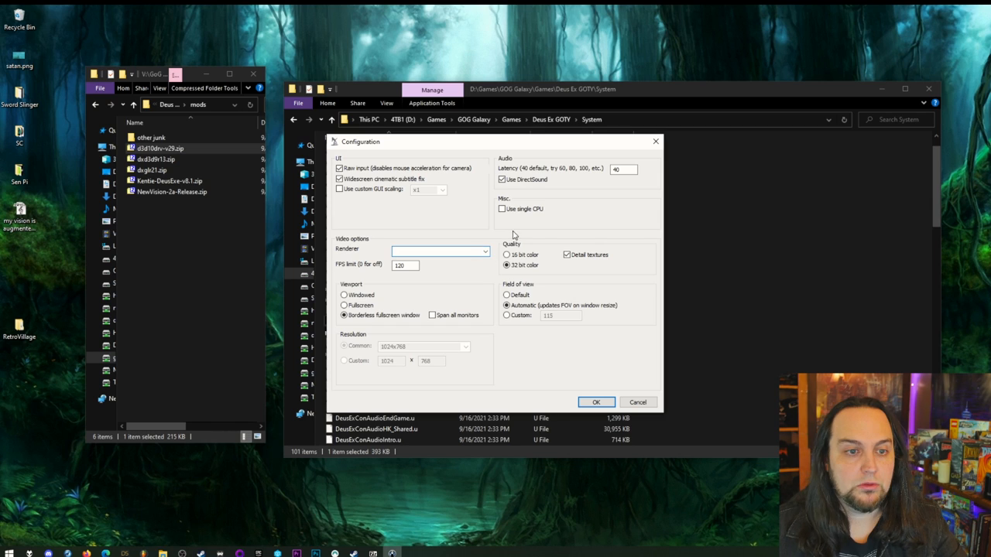
left_click_drag(513, 142, 520, 148)
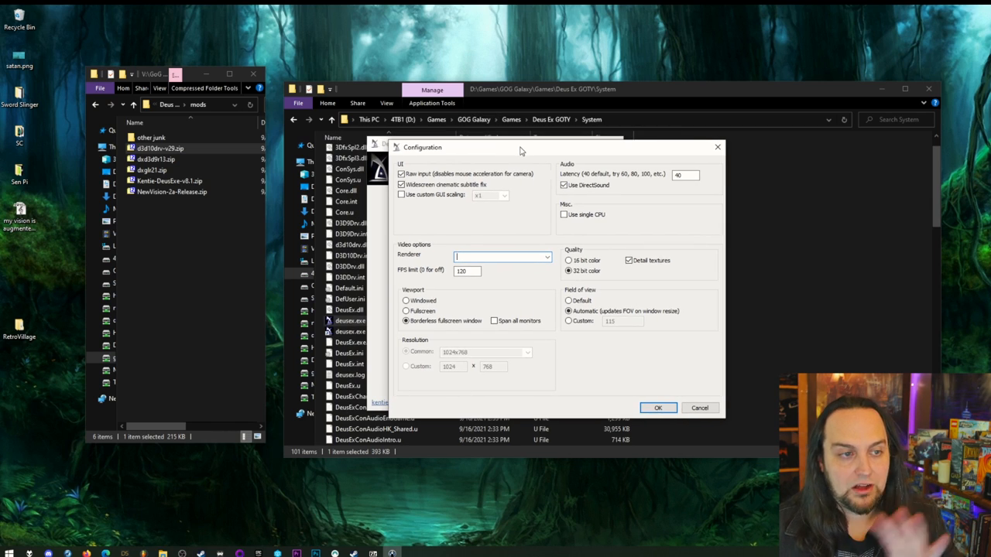
left_click_drag(520, 151, 475, 145)
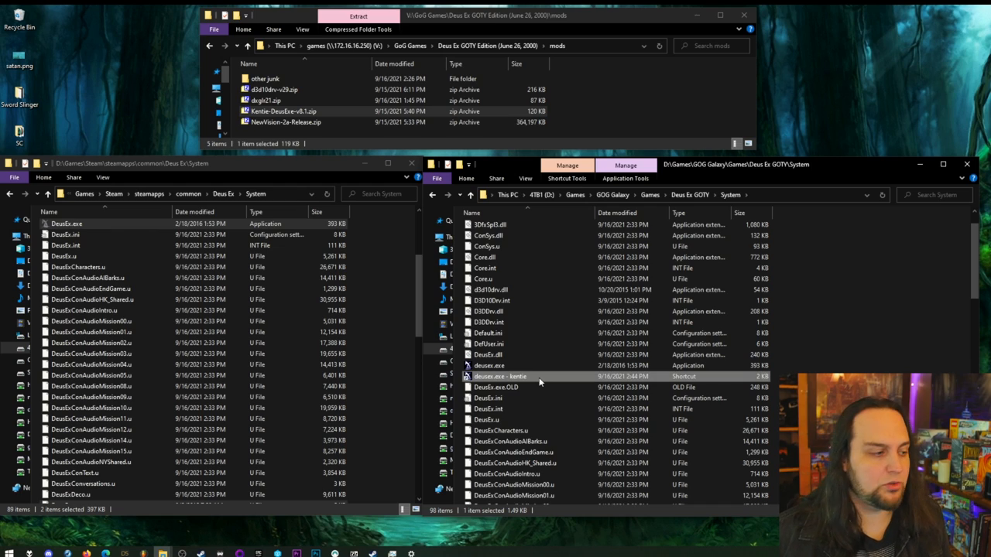
Step: Check the Kentie shortcut's Properties target System\deusex.exe, then close the Steam window
right_click(498, 376)
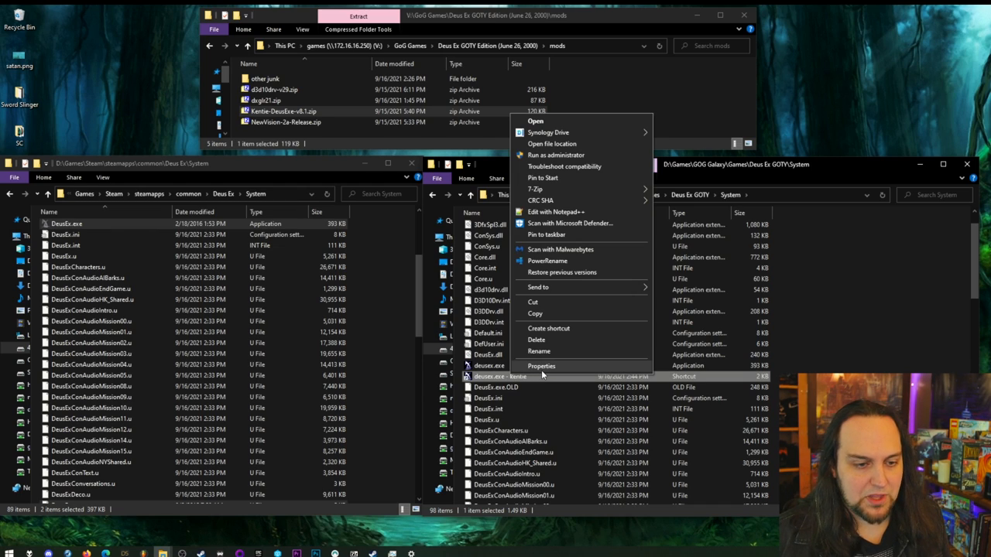
left_click(541, 365)
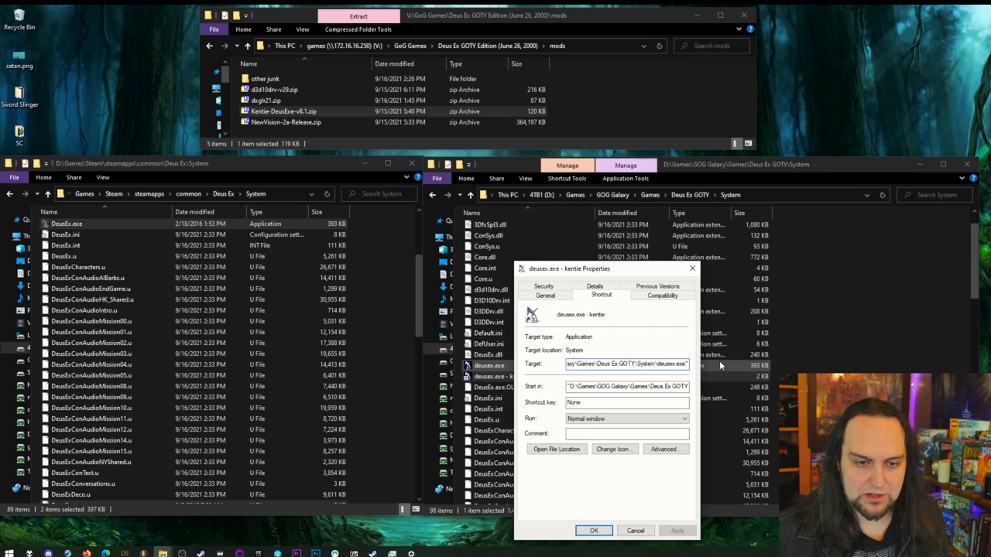
left_click(627, 363)
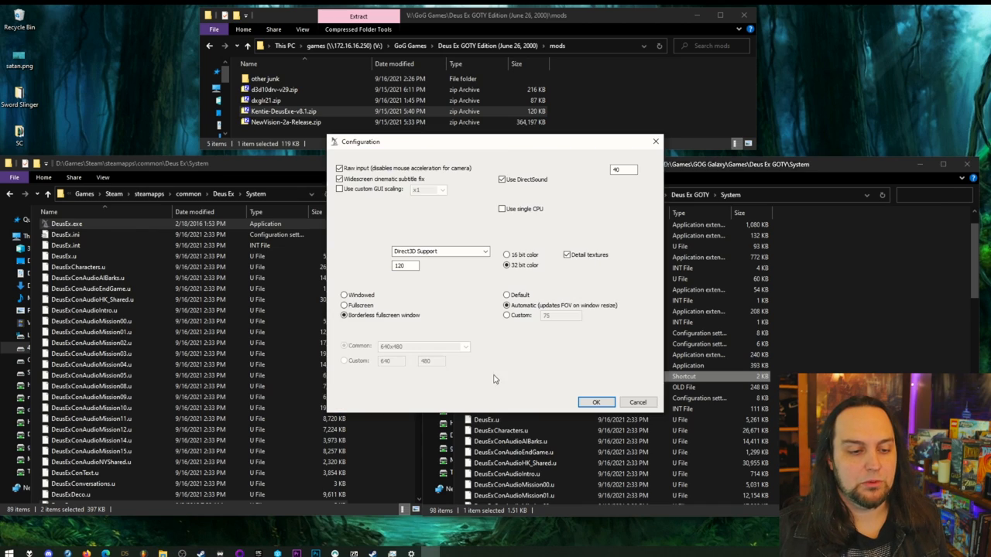
left_click(440, 251)
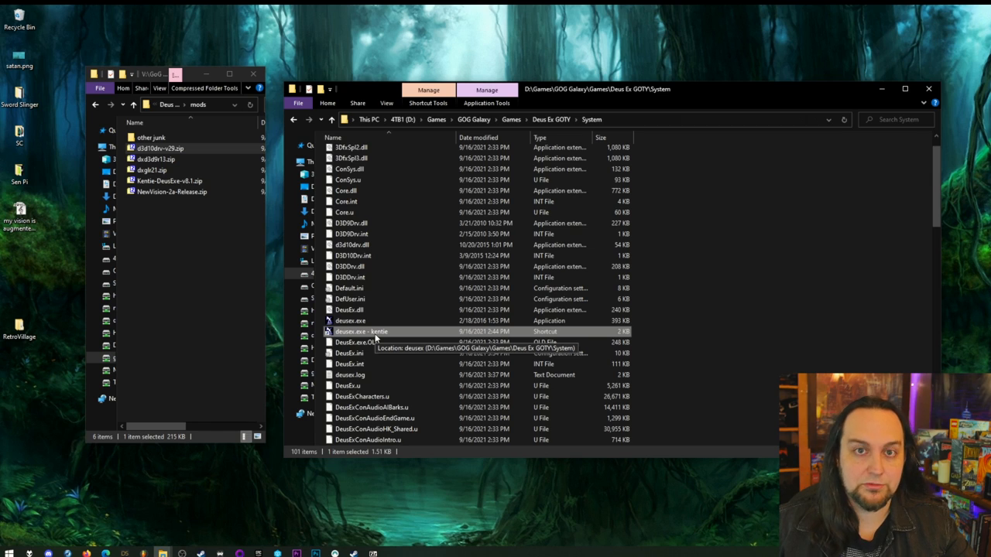
Step: Open the Kentie launcher configuration and set custom GUI scaling to x2
double_click(359, 332)
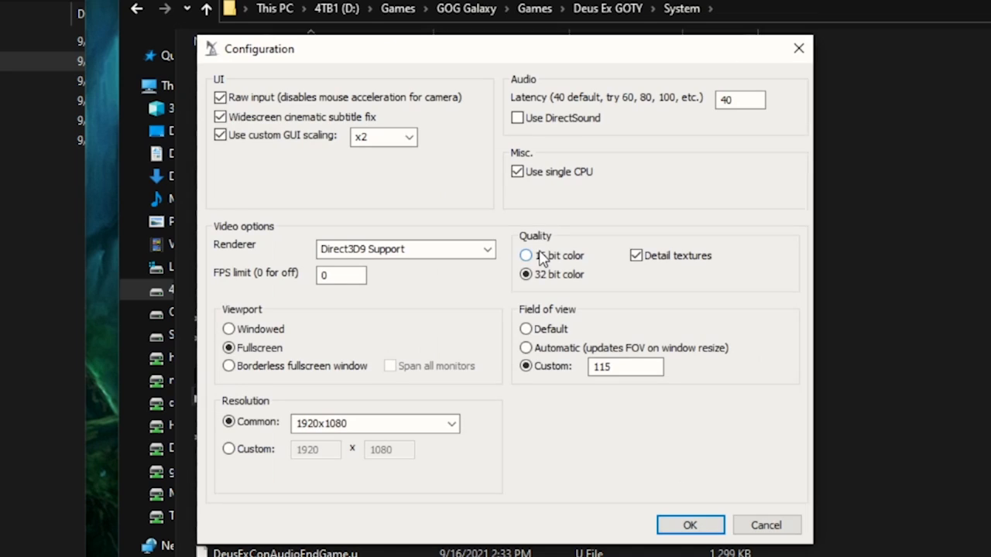
left_click(486, 248)
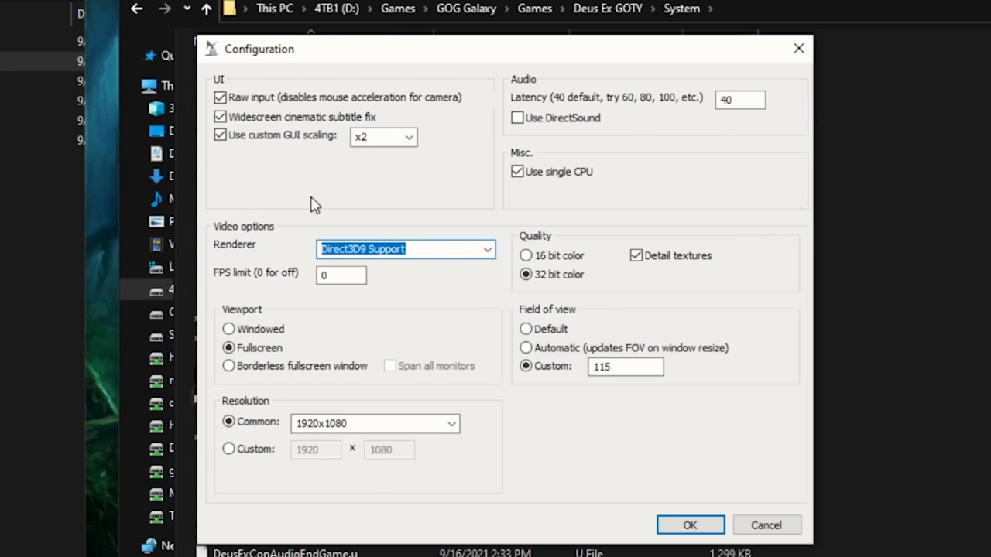
left_click(220, 135)
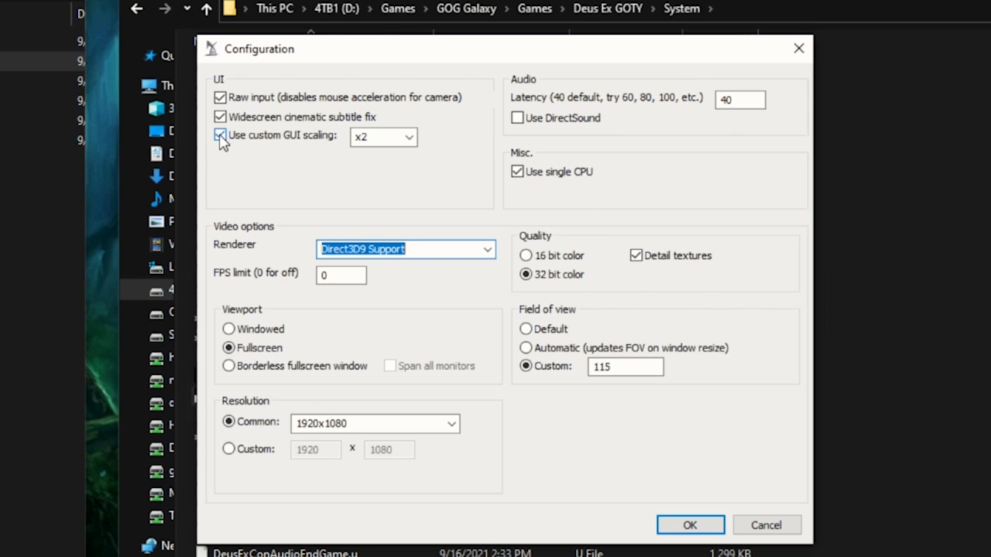
left_click(409, 137)
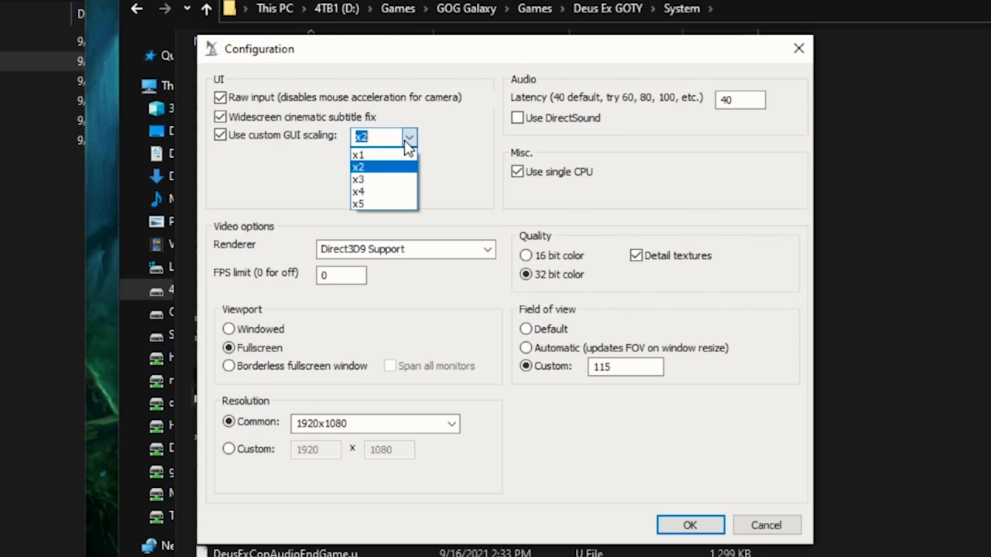
mouse_move(375, 170)
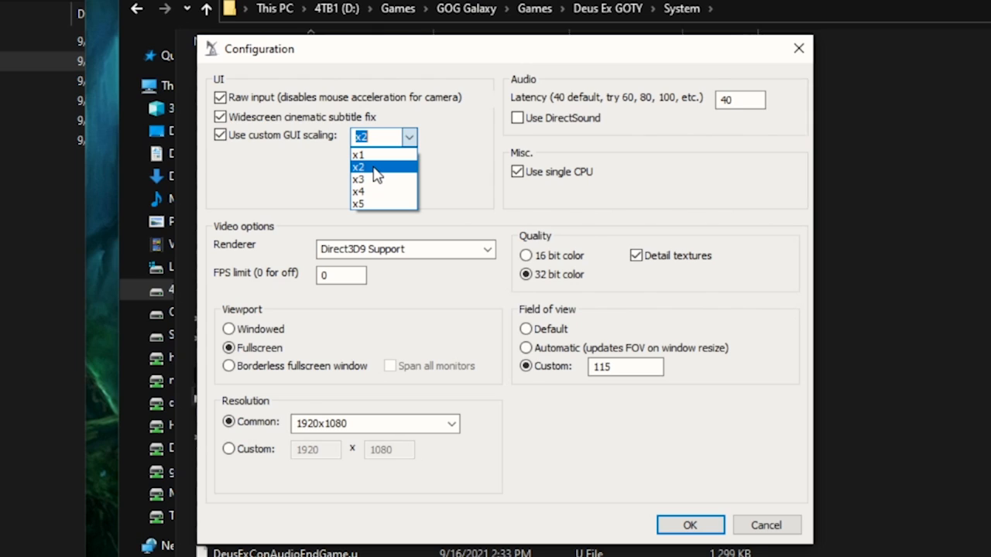
left_click(359, 166)
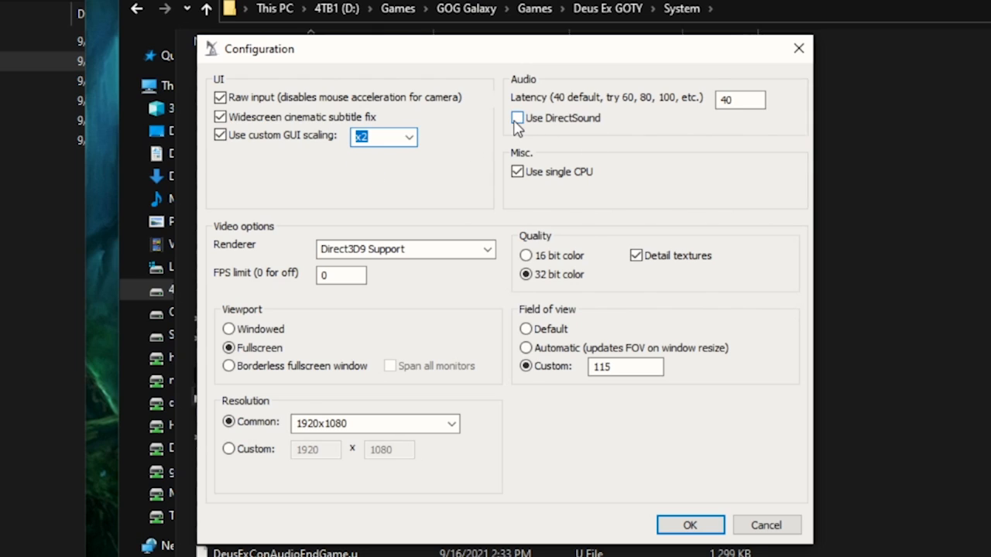
Step: Leave DirectSound off, disable Use single CPU, and save the configuration
left_click(516, 118)
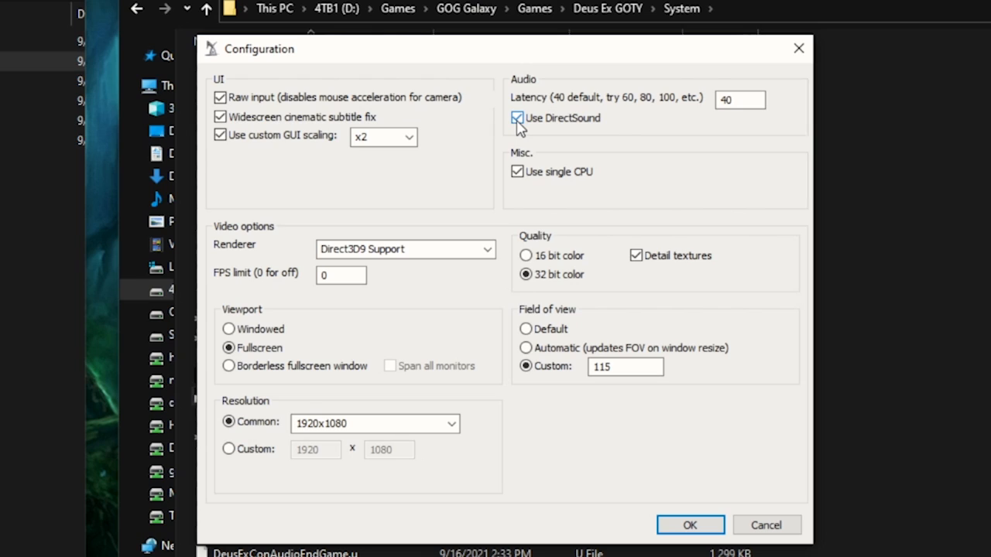
left_click(517, 118)
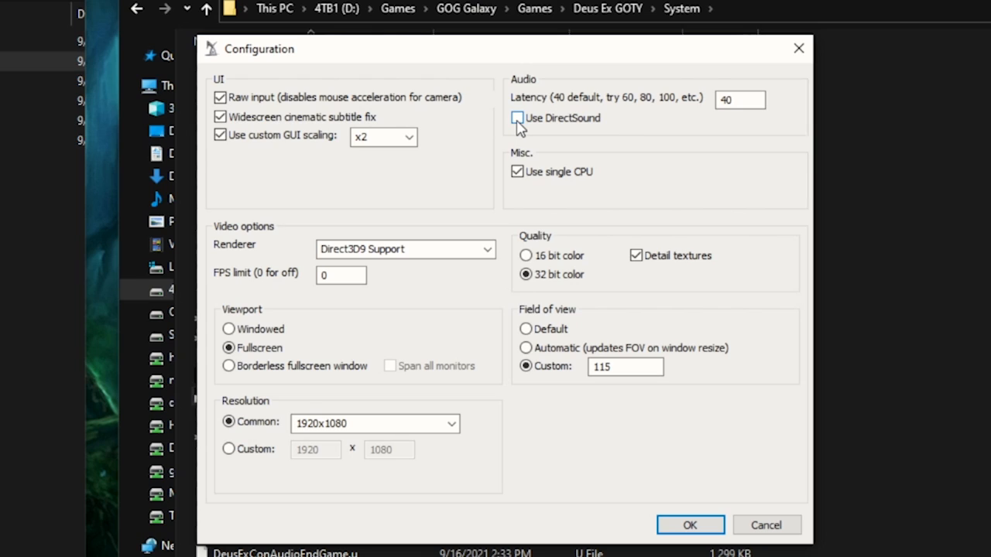
left_click(517, 117)
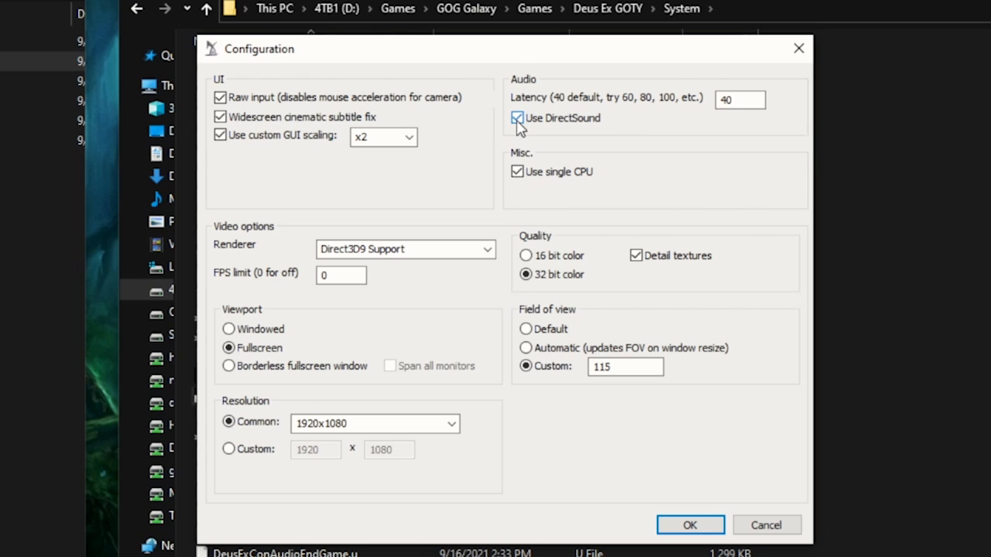
left_click(517, 118)
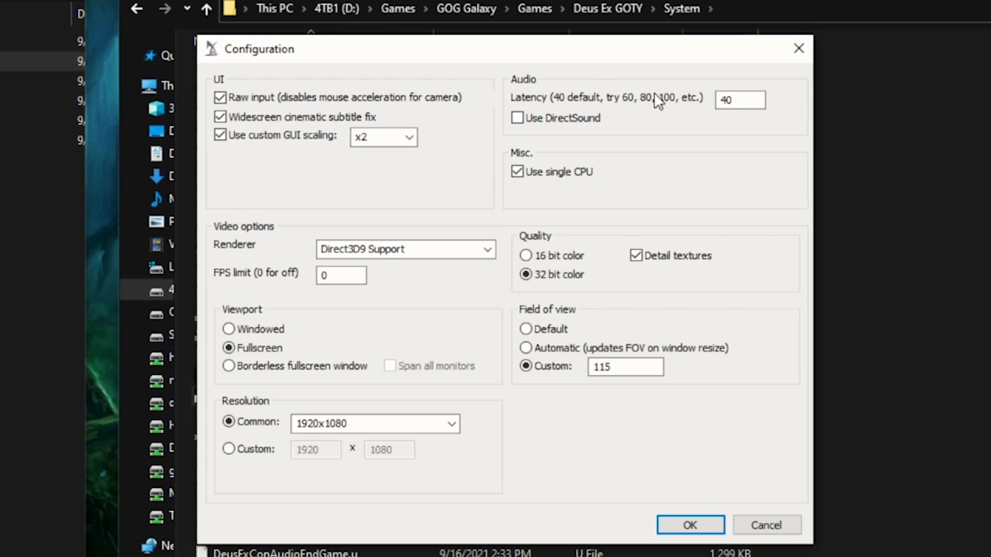
left_click(739, 99)
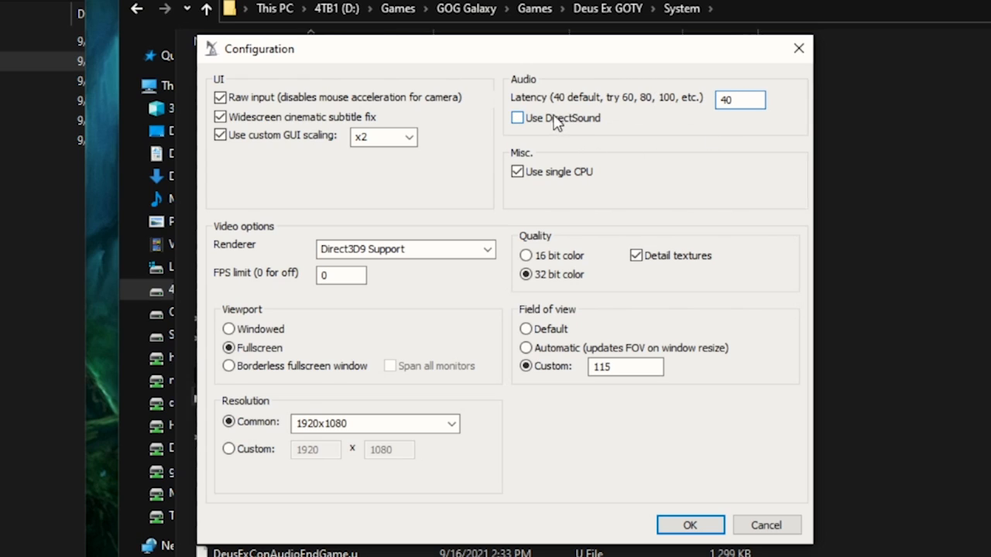
mouse_move(546, 108)
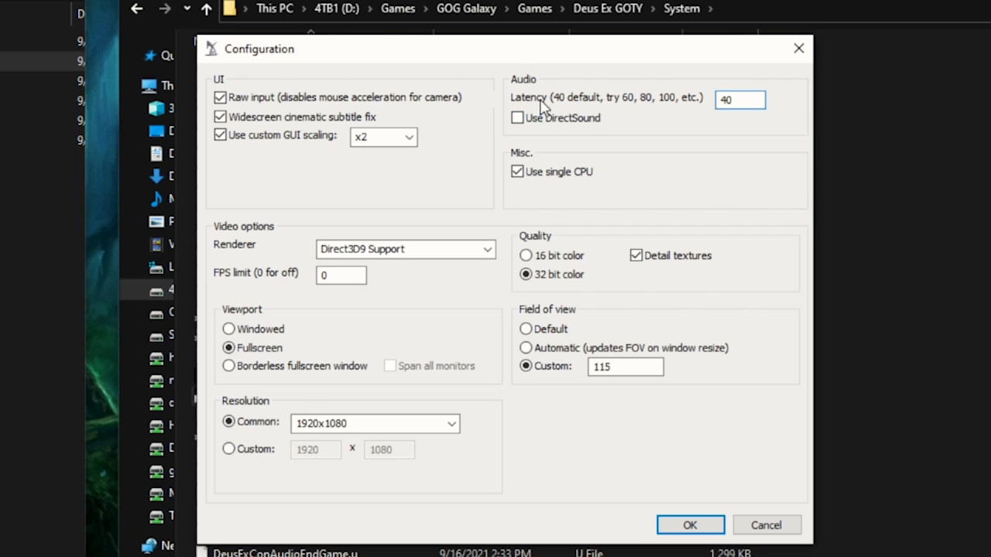
left_click(517, 171)
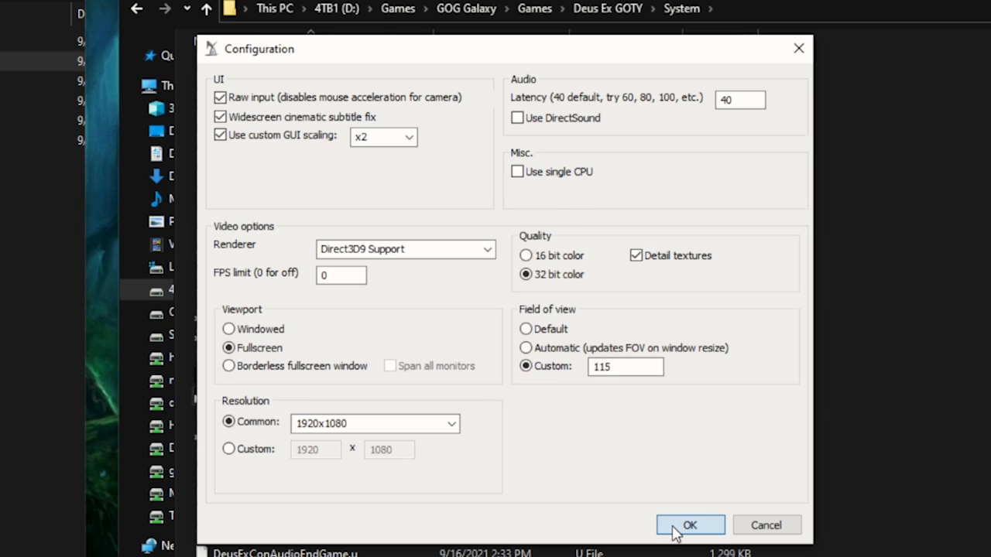
left_click(690, 525)
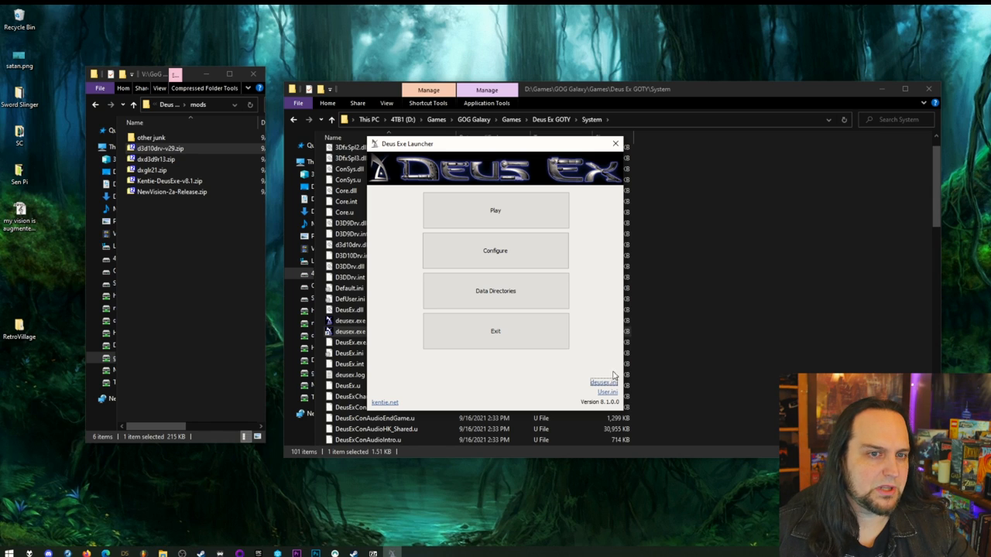
mouse_move(601, 385)
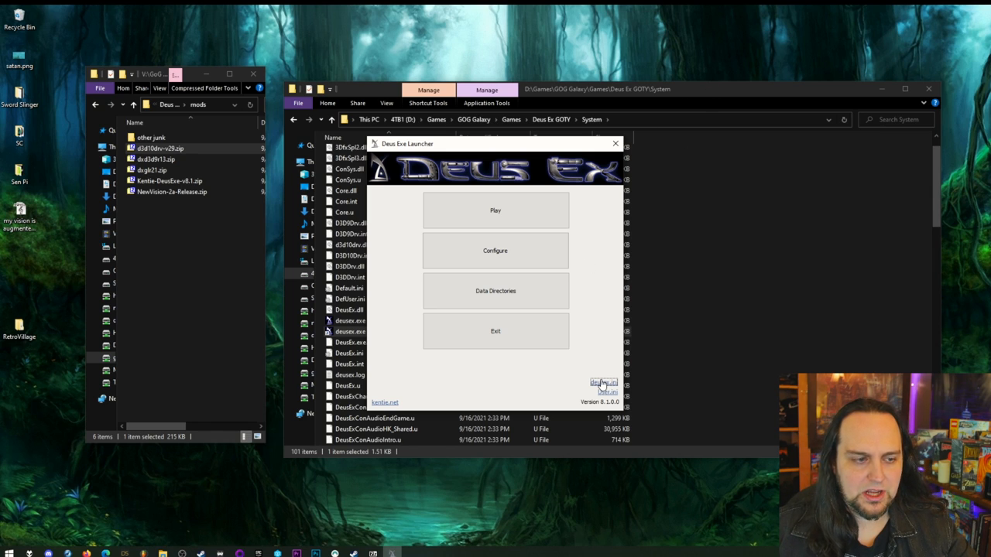
Step: Open DeusEx.ini from the System folder via the launcher link and mark it Read-only
left_click(615, 143)
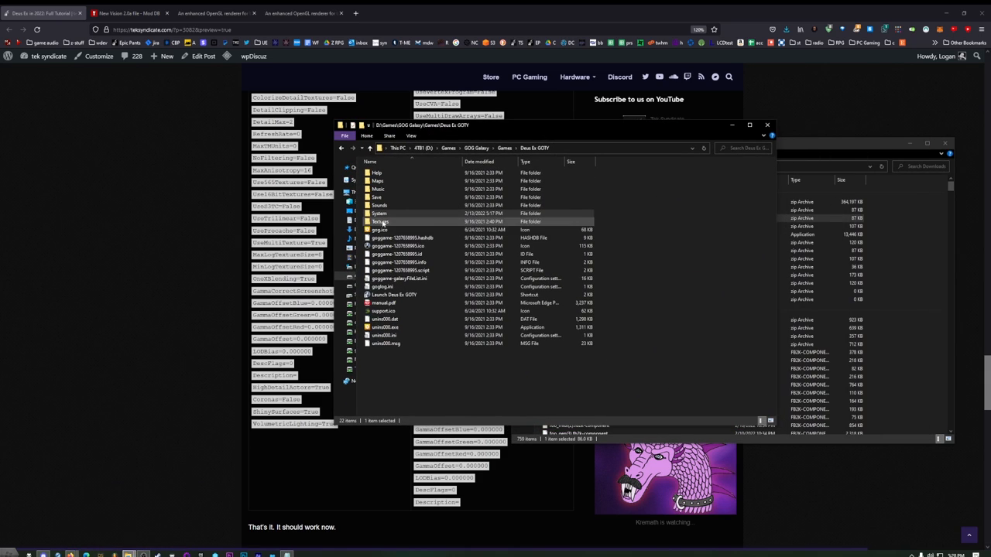
double_click(379, 221)
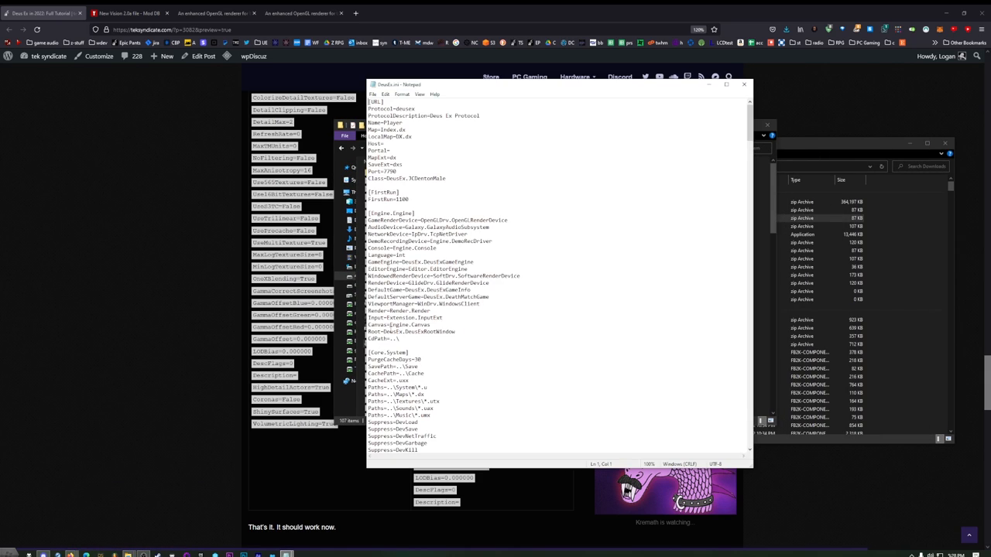
left_click(373, 93)
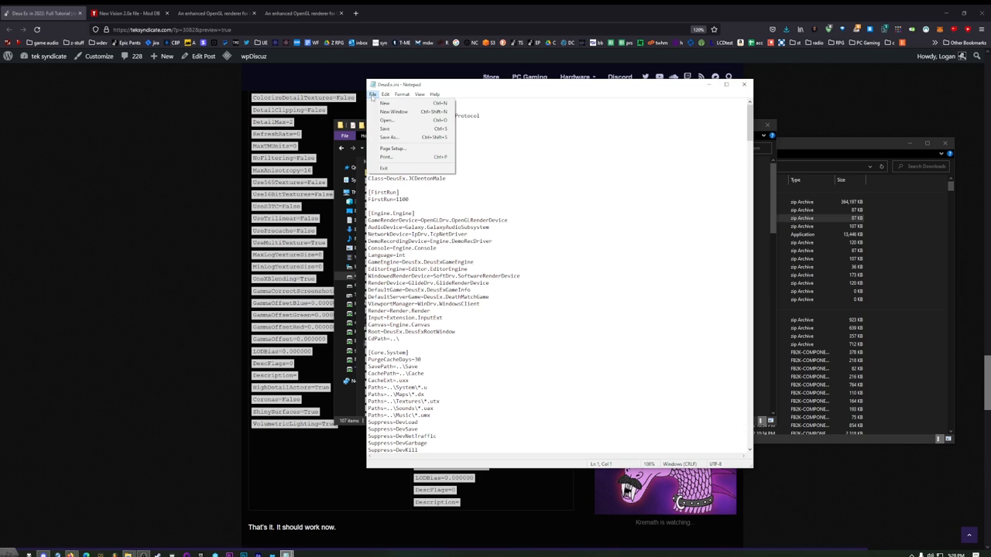
left_click(373, 94)
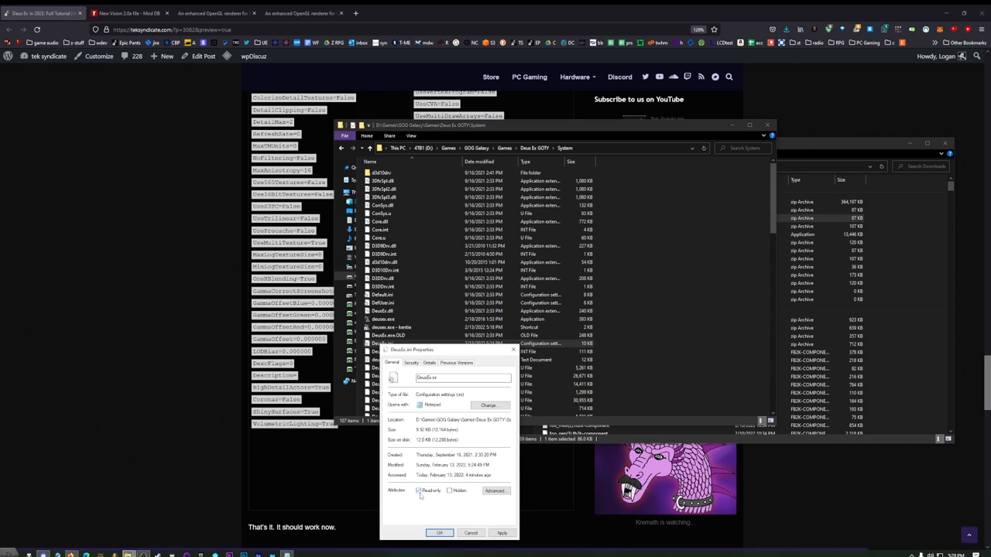
left_click(418, 490)
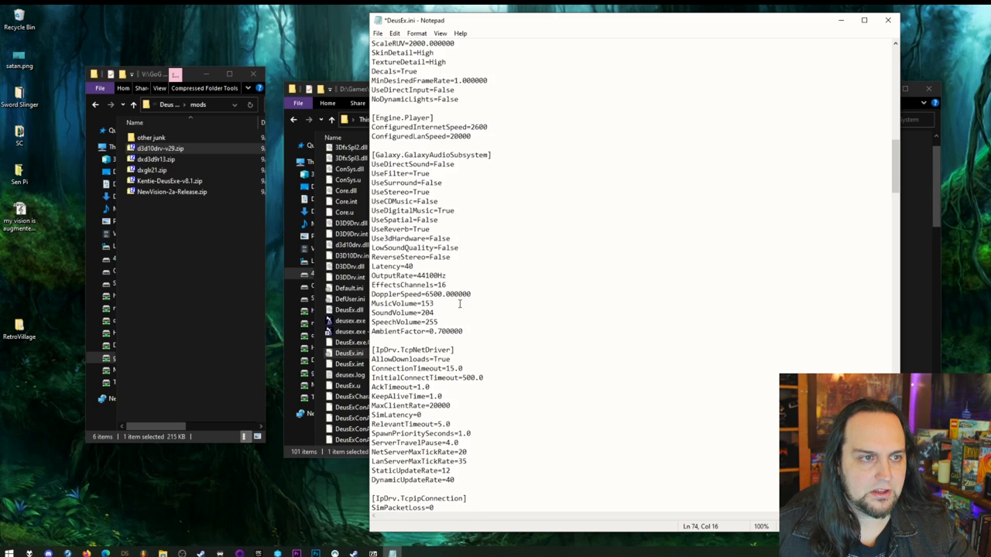
Step: Scroll through DeusEx.ini to the D3D9Drv.D3D9RenderDevice settings section
scroll("up", 3)
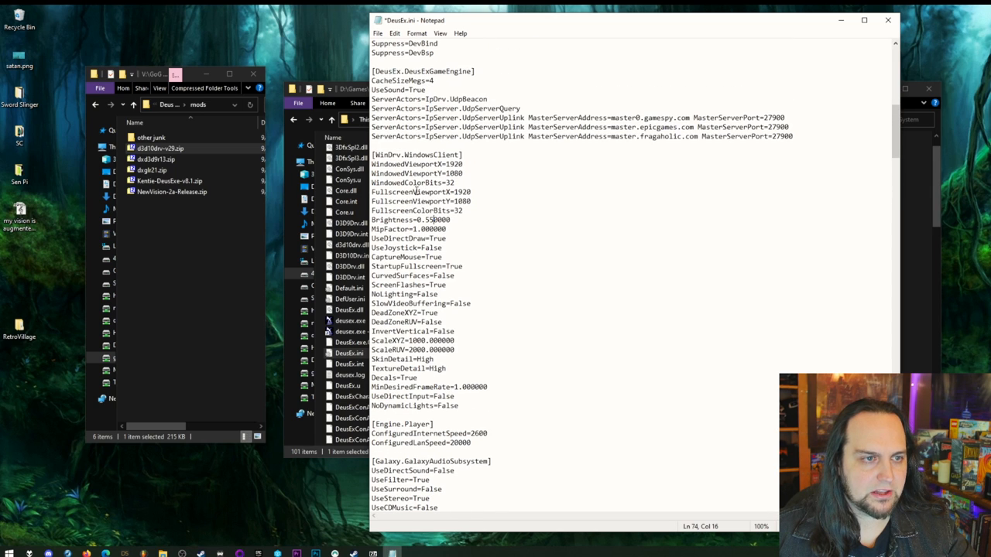
scroll("down", 3)
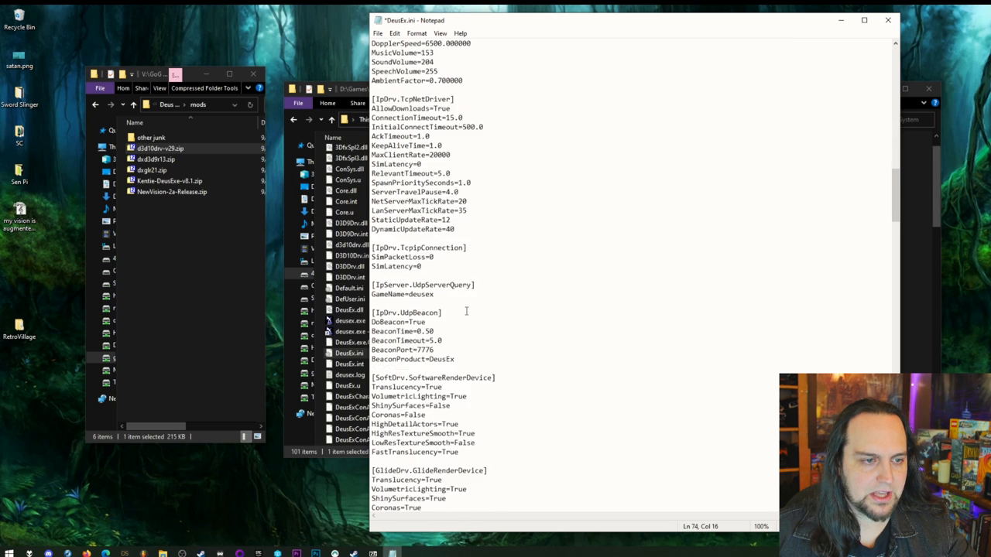
scroll("down", 3)
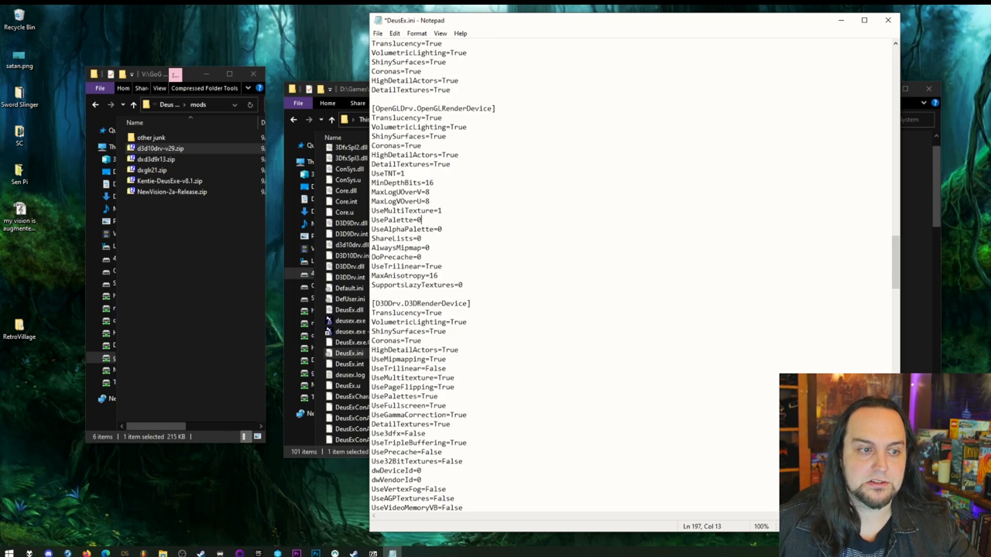
scroll("down", 3)
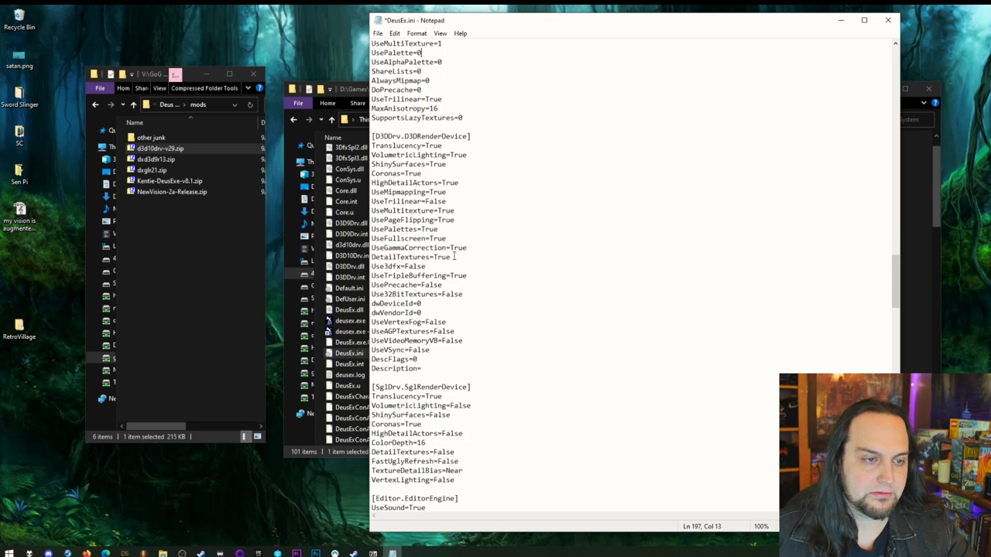
scroll("down", 3)
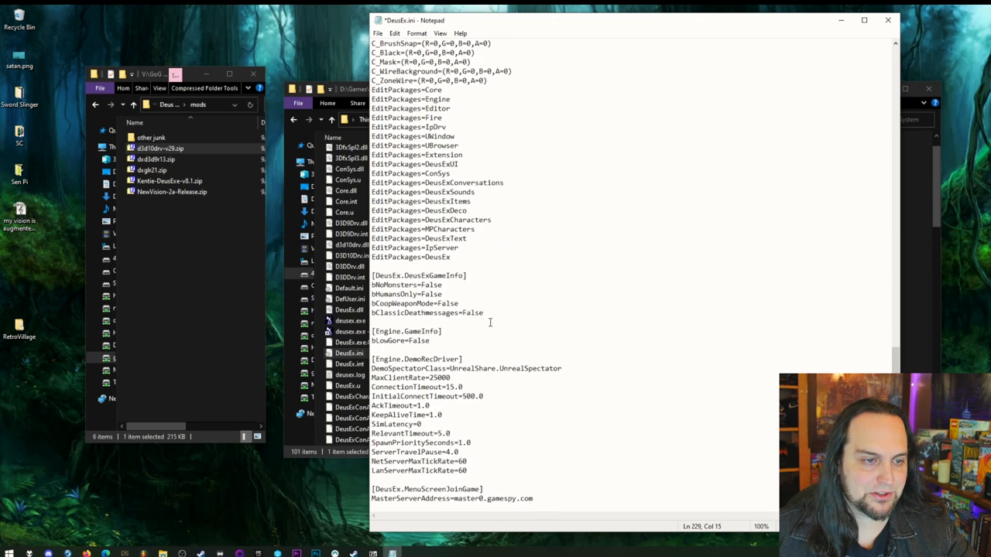
scroll("up", 3)
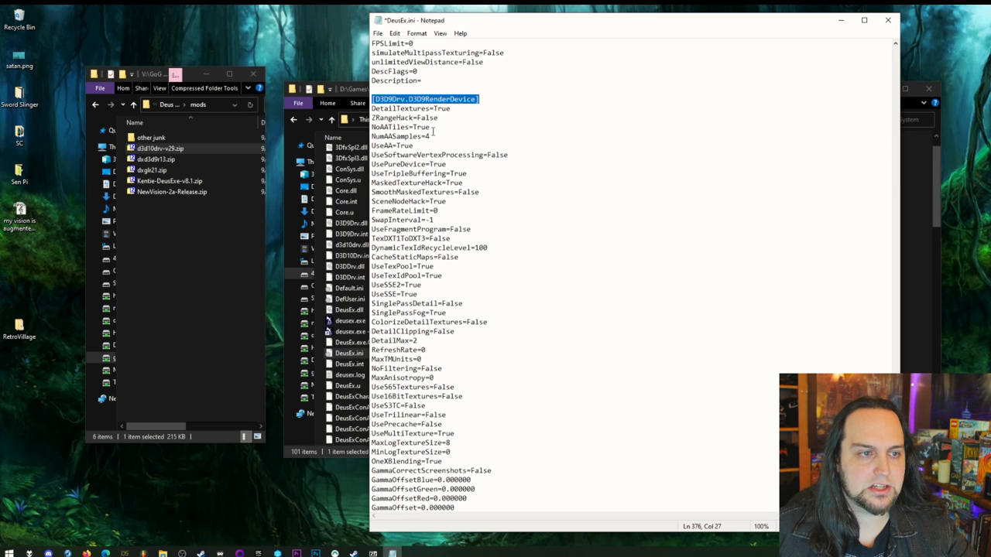
scroll("down", 3)
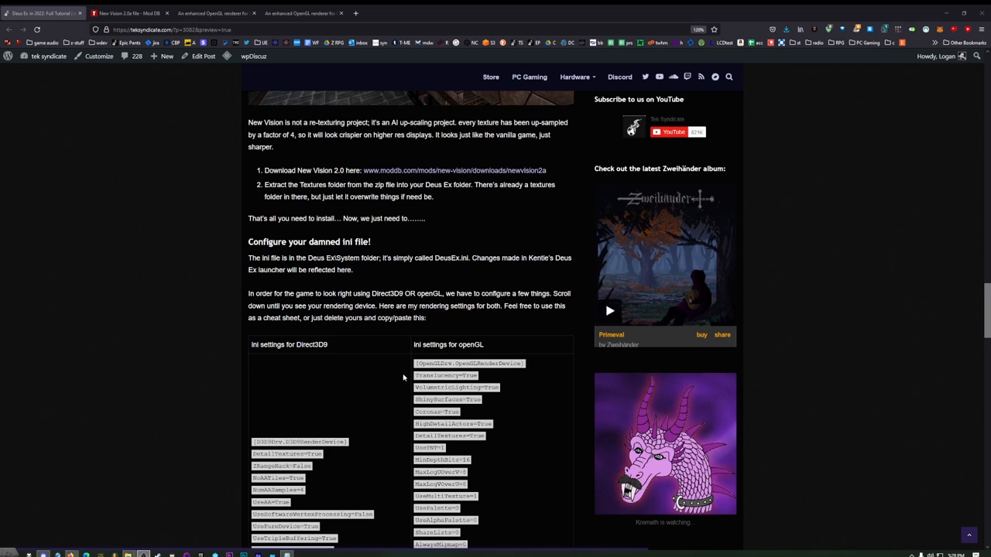
Step: Scroll the Chrome tutorial down to the 'ini settings for Direct3D9' table
scroll("down", 3)
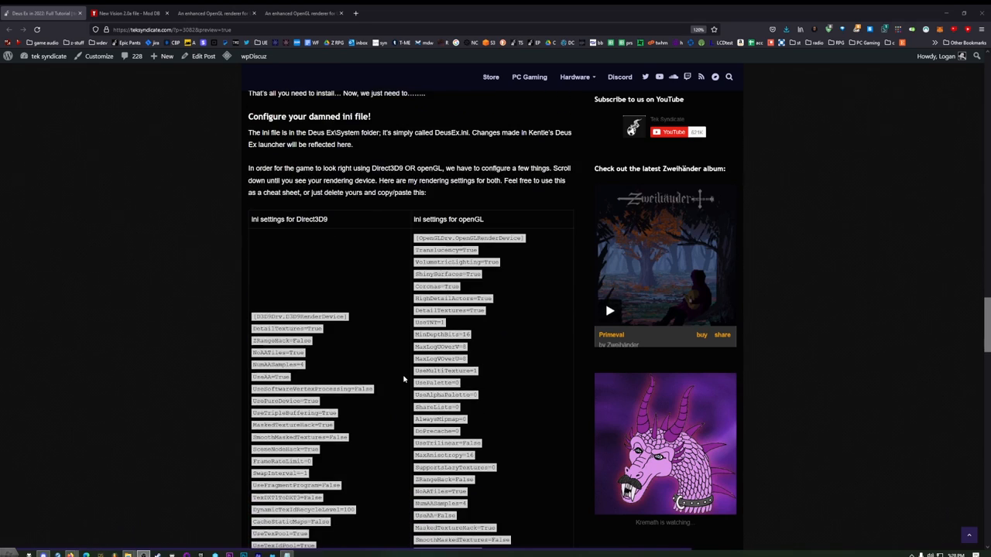
scroll("down", 3)
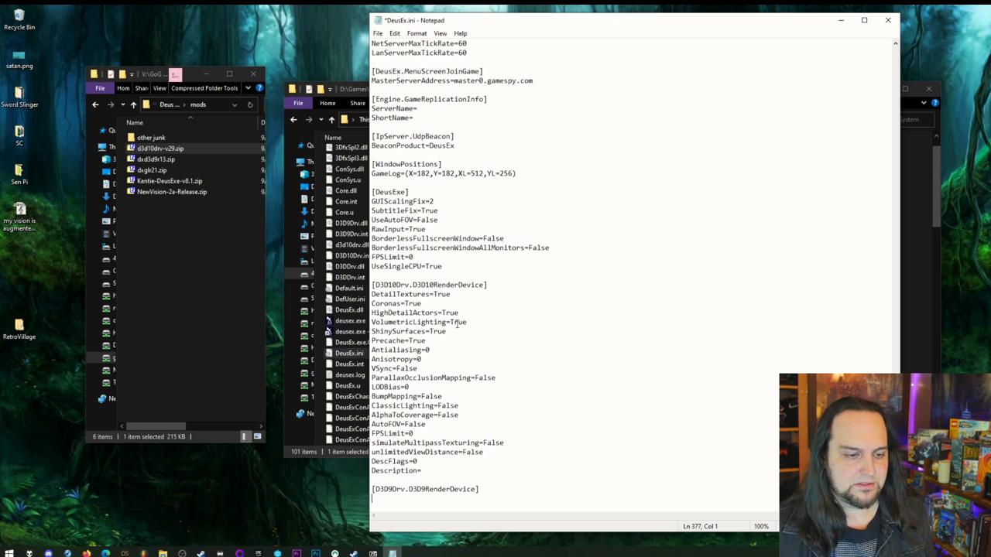
Step: Review the pasted D3D9 renderer settings and save DeusEx.ini from Notepad
scroll("down", 3)
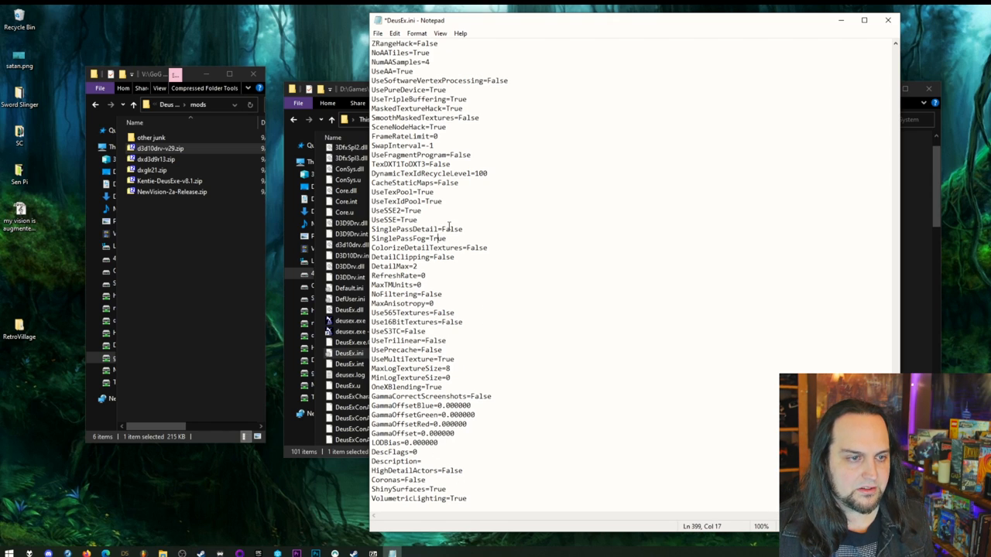
scroll("up", 3)
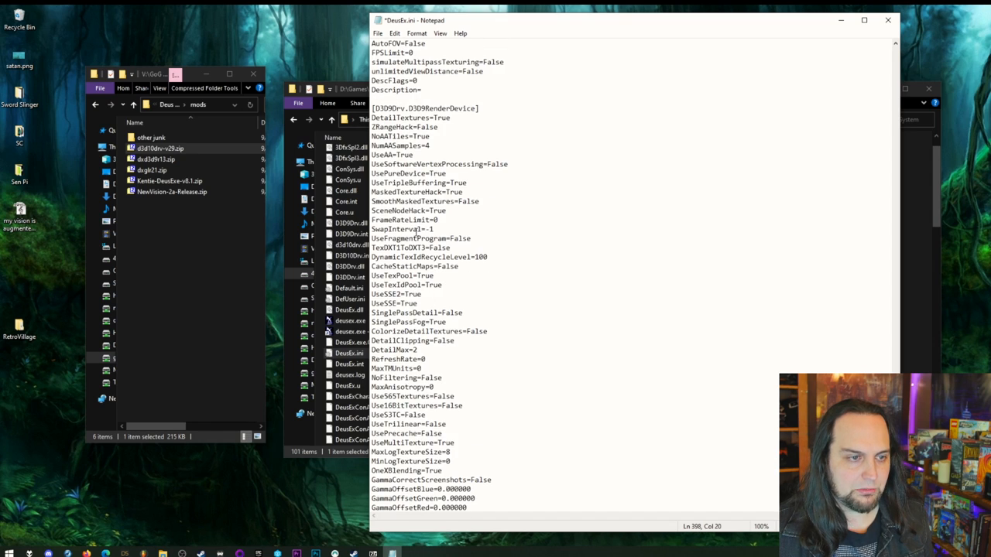
scroll("up", 3)
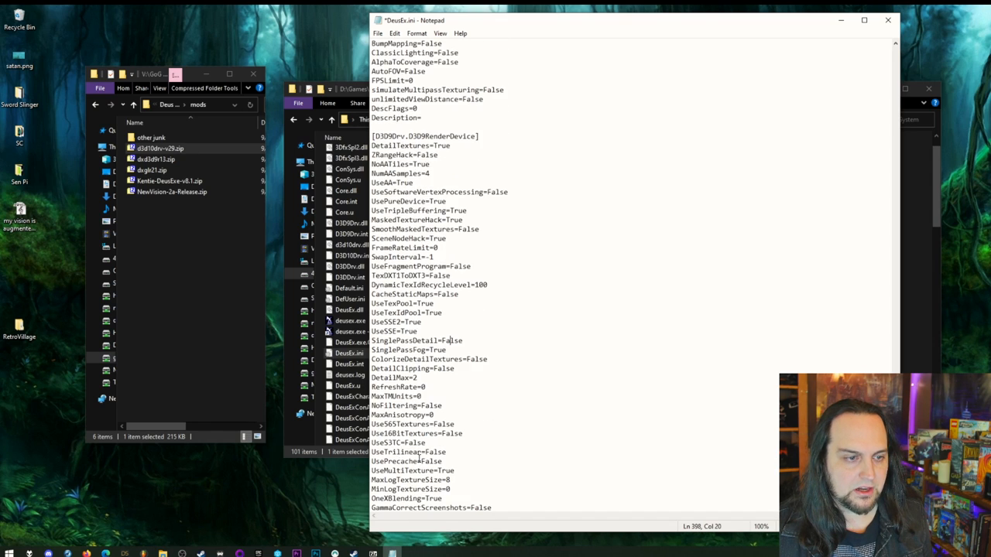
left_click(377, 33)
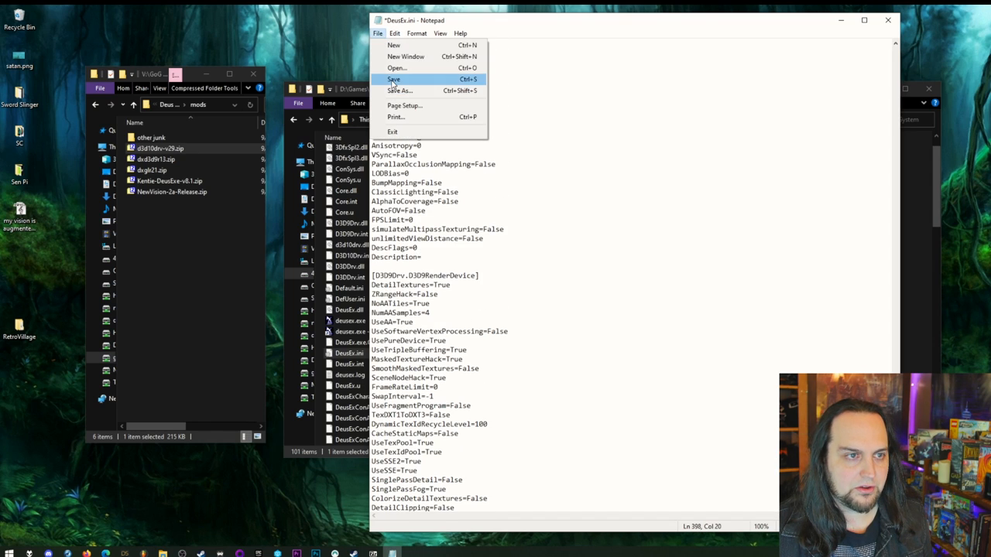
left_click(394, 79)
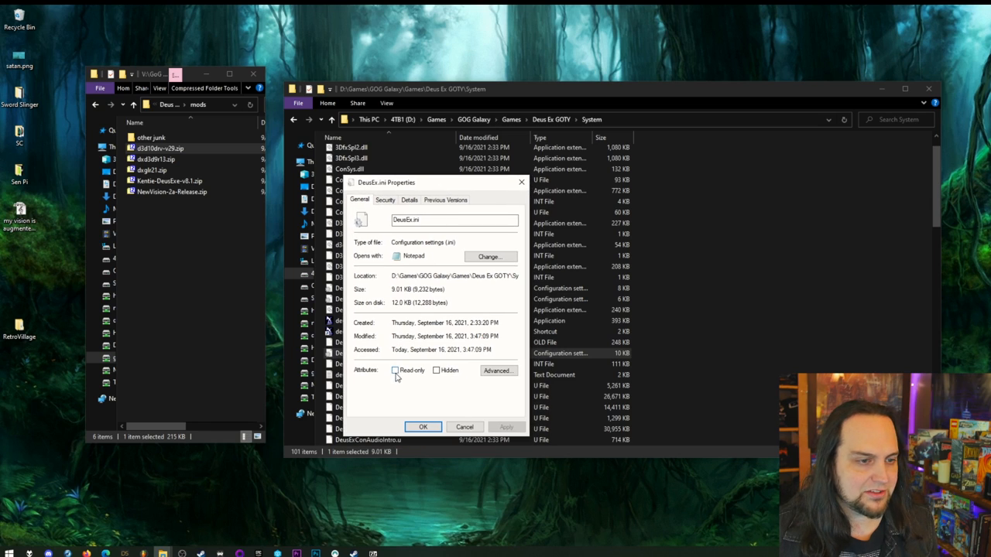
Step: Apply Read-only to DeusEx.ini, then start the game with Kentie launcher's Play
left_click(422, 427)
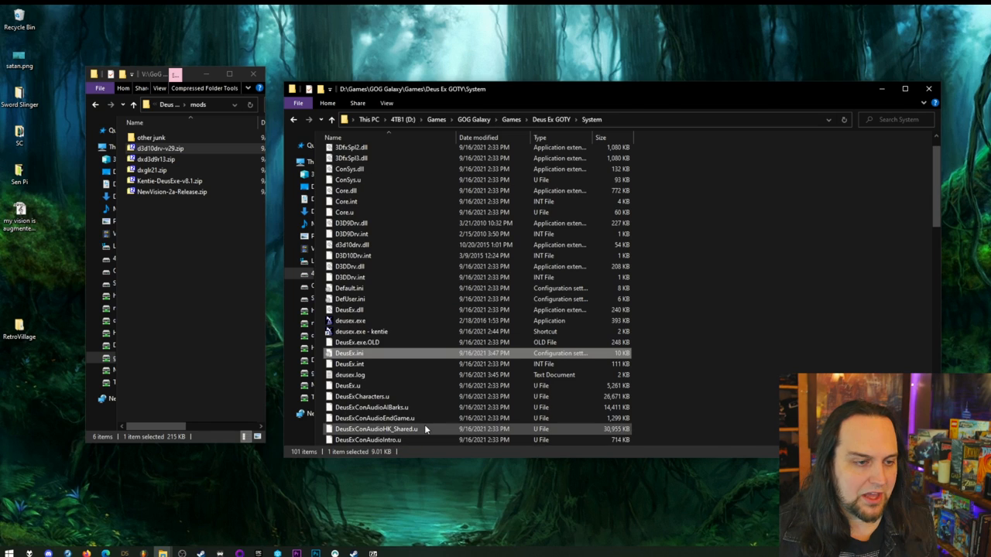
double_click(346, 320)
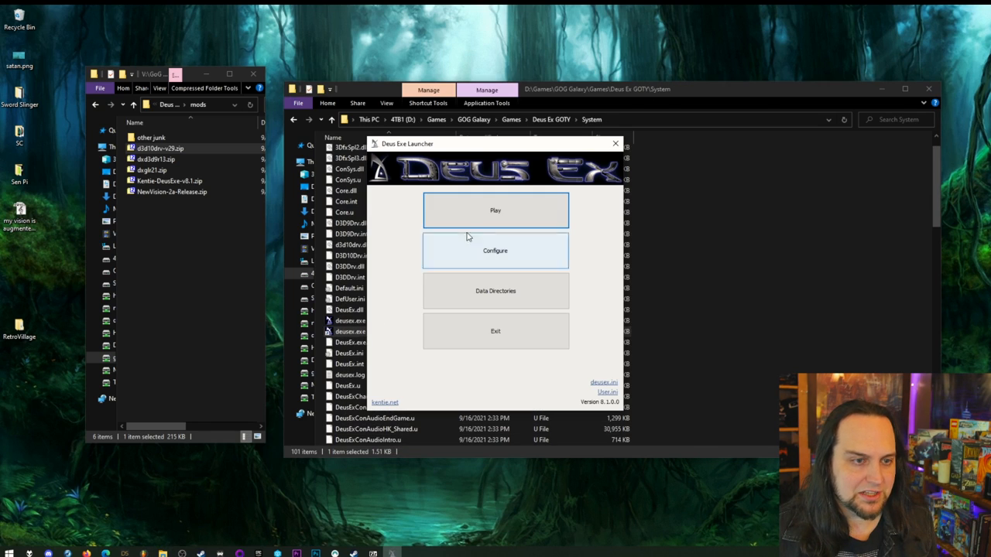
left_click(616, 143)
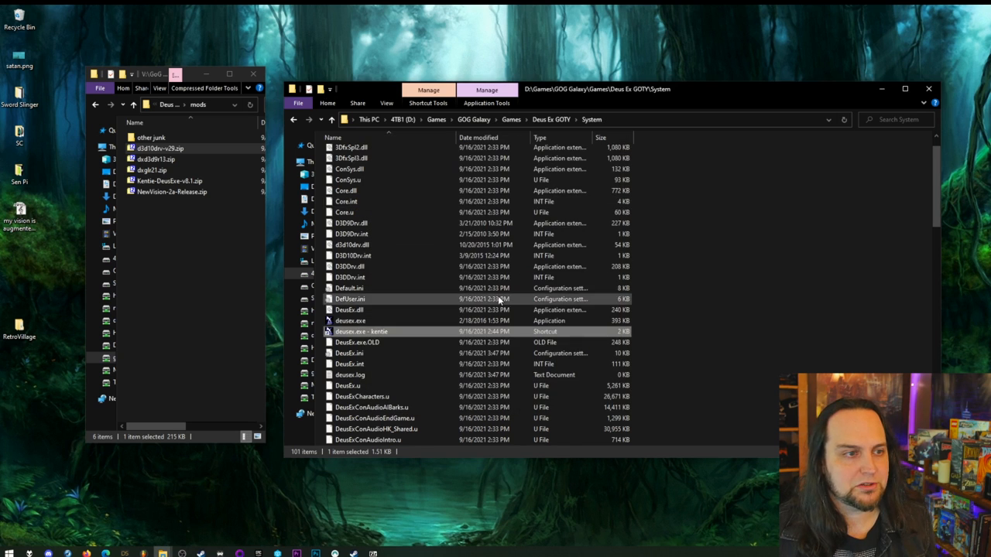
Step: Launch into the Hong Kong level to view the fogged temple interior and neon streets
double_click(360, 331)
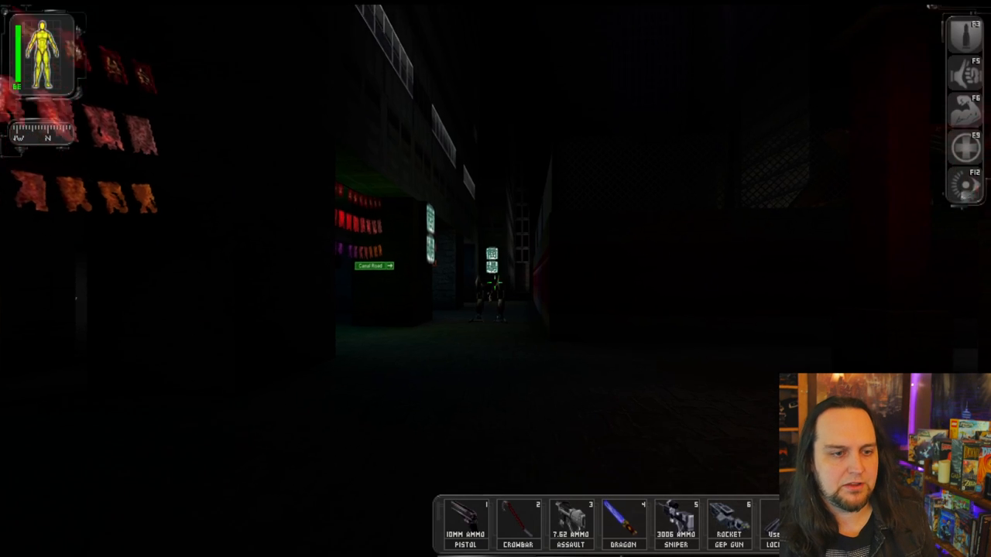
mouse_move(496, 282)
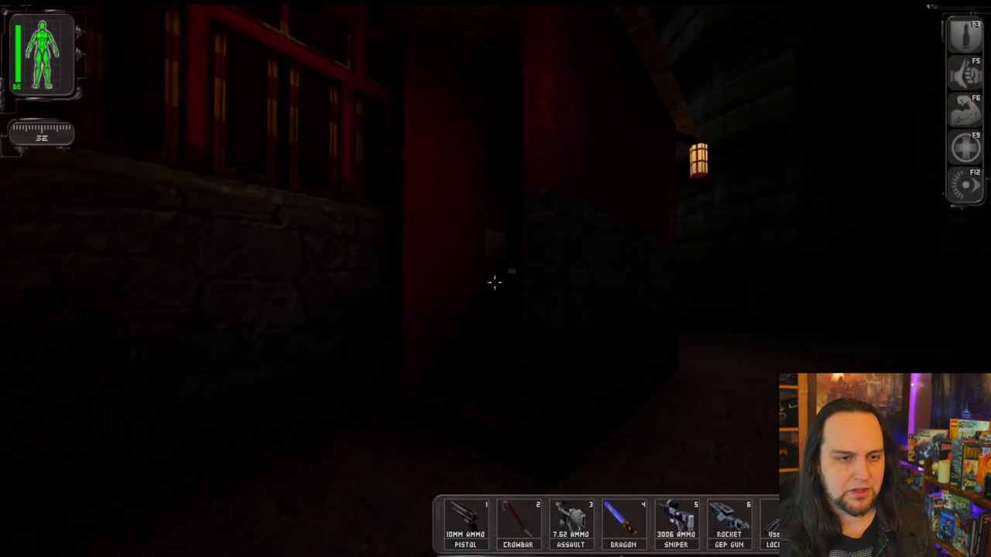
mouse_move(495, 283)
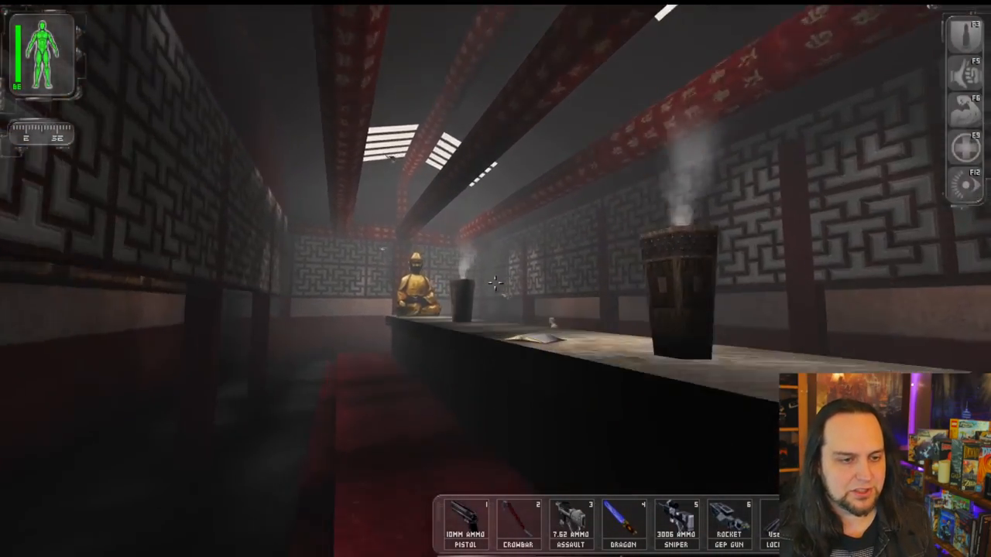
mouse_move(495, 282)
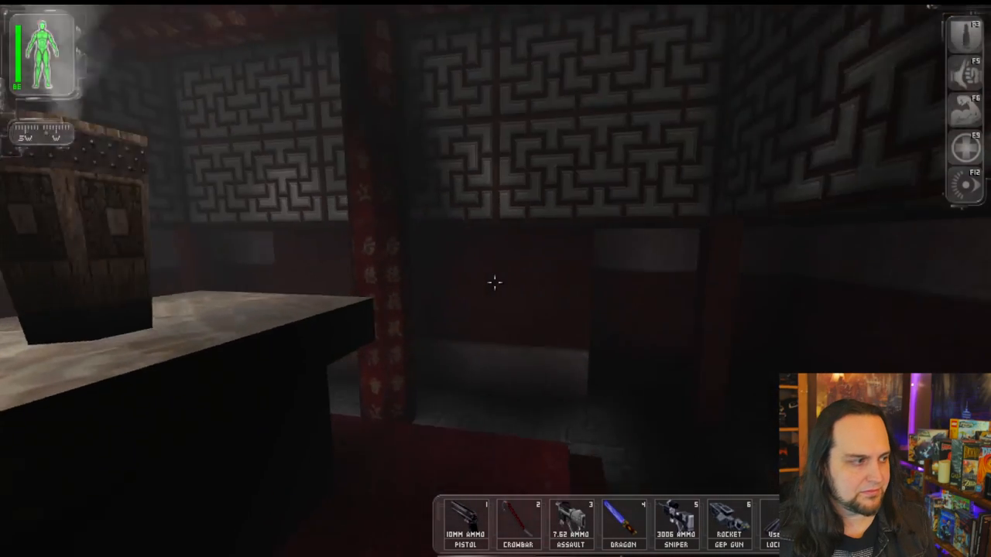
mouse_move(495, 283)
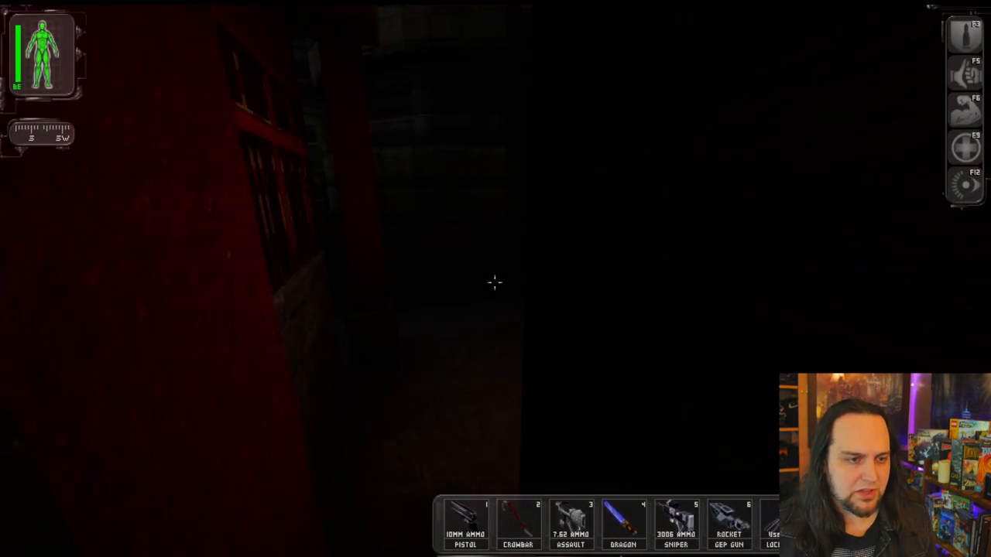
mouse_move(495, 282)
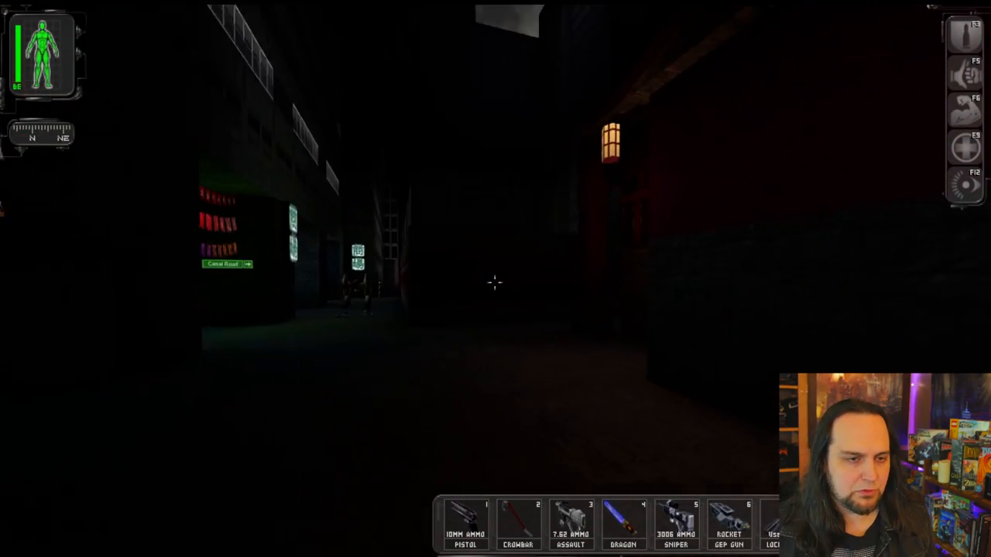
mouse_move(495, 278)
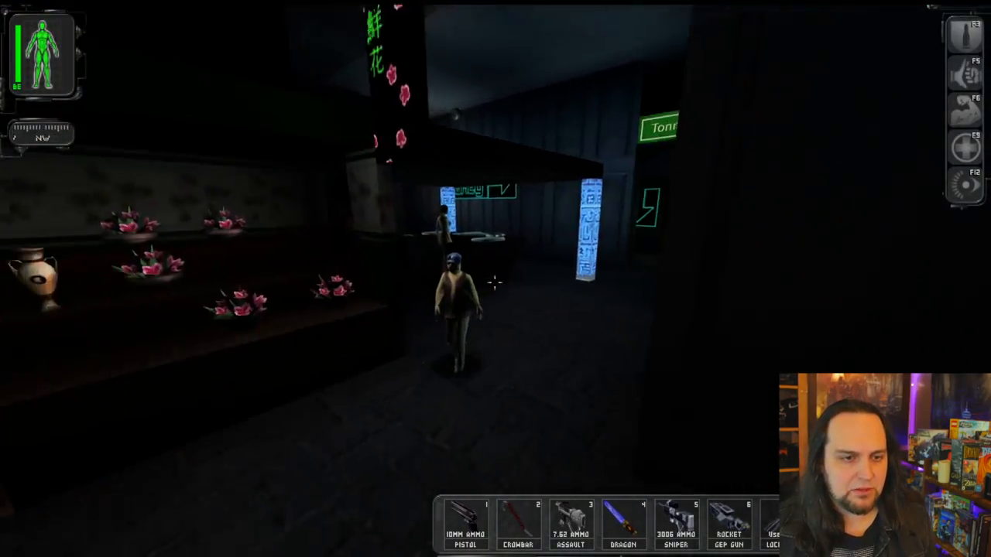
mouse_move(495, 278)
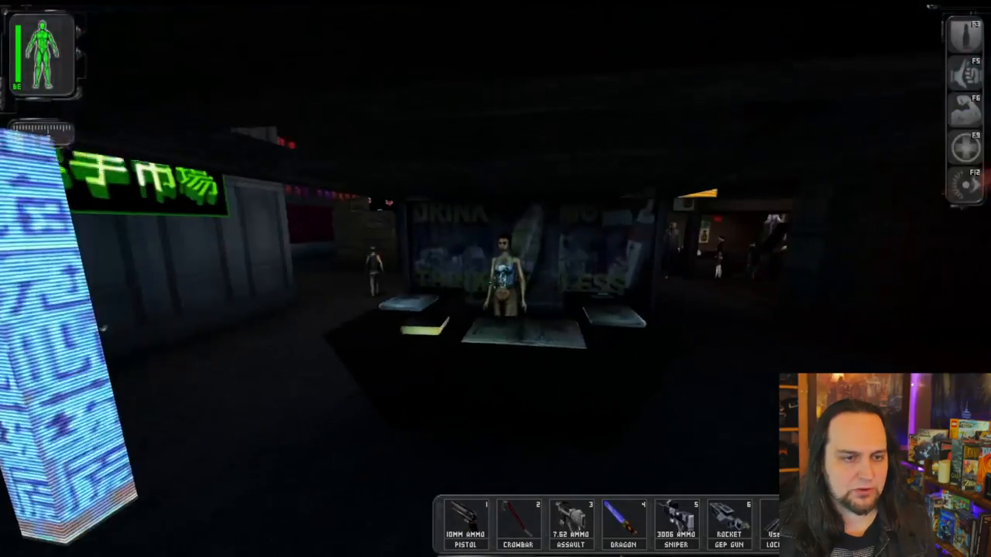
mouse_move(496, 279)
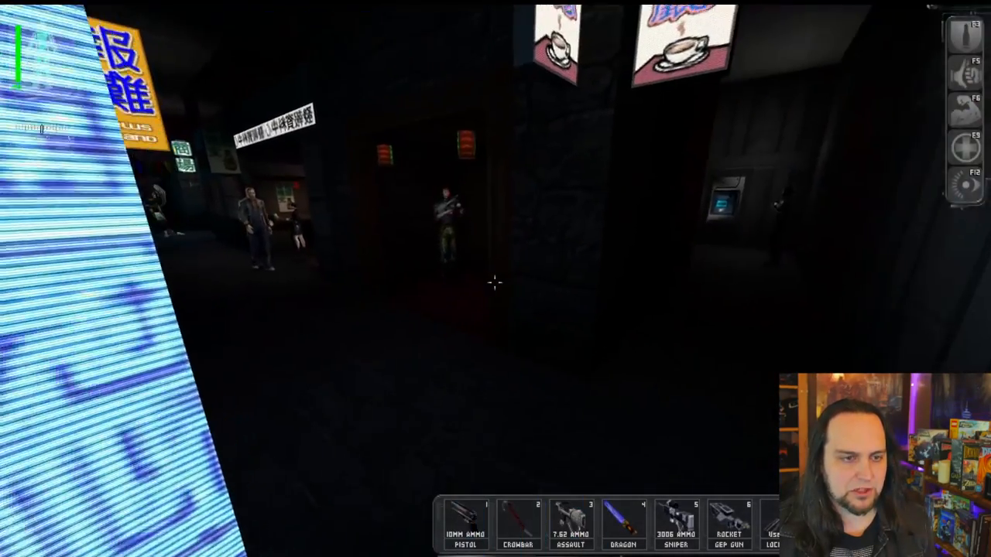